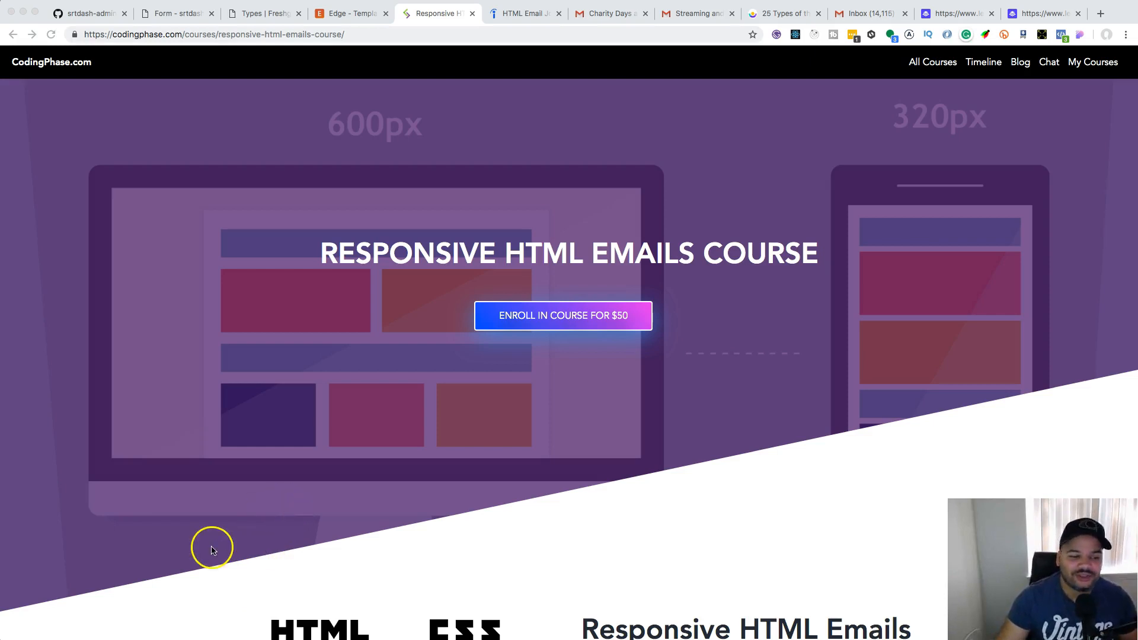
- Scroll the course page down to the payment section: $50 enrollment or subscription
{"action": "scroll", "scroll_direction": "down", "scroll_amount": 3}
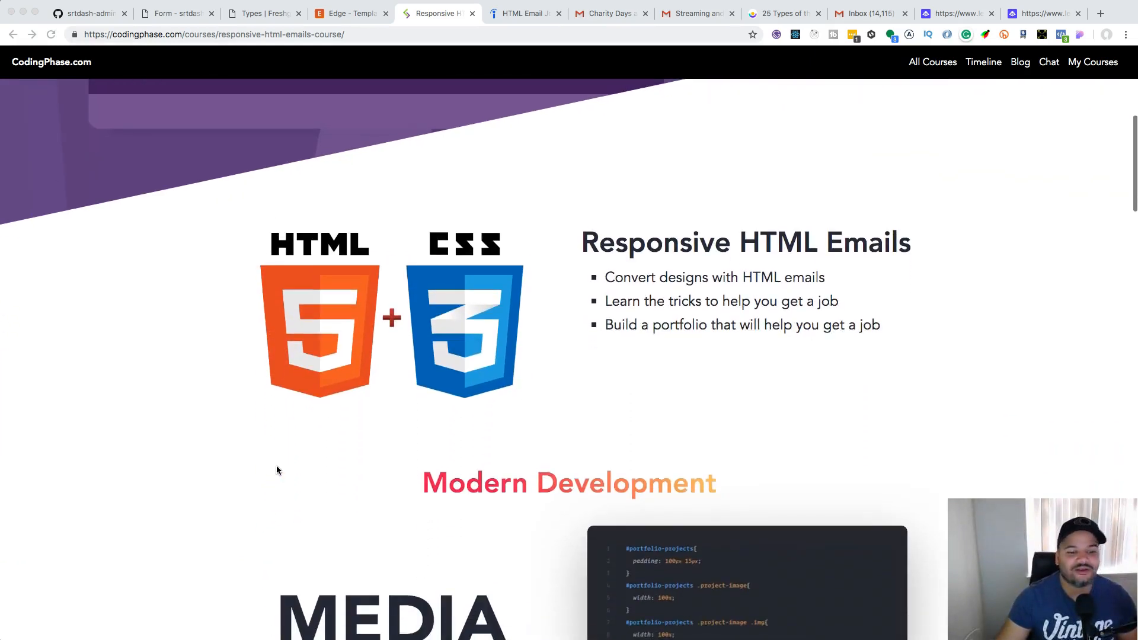
{"action": "scroll", "scroll_direction": "down", "scroll_amount": 3}
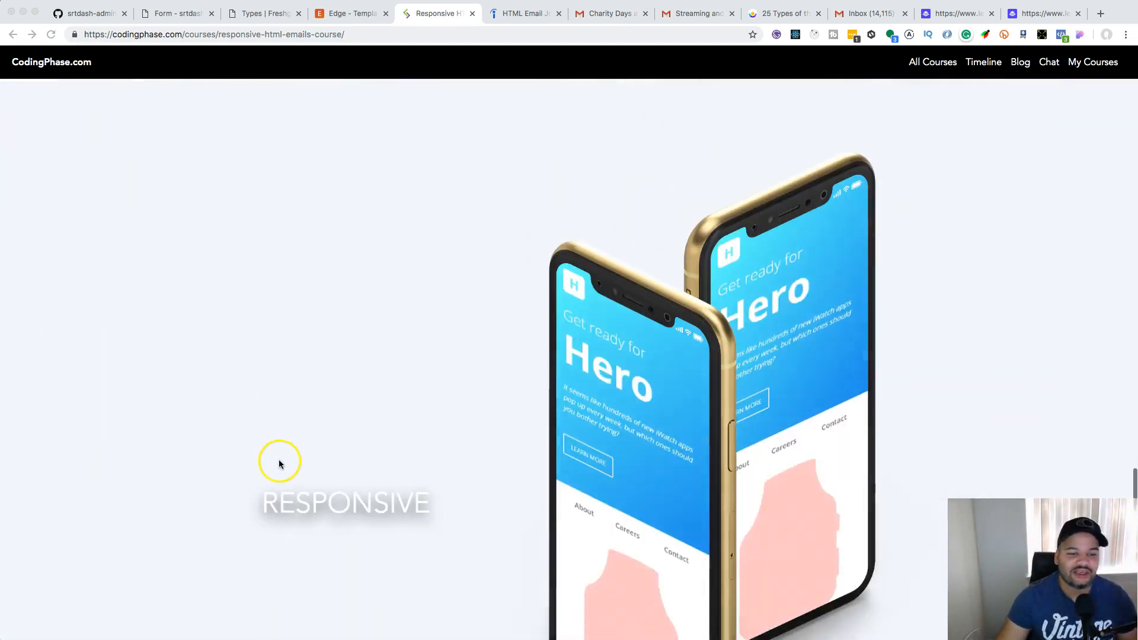
{"action": "scroll", "scroll_direction": "down", "scroll_amount": 3}
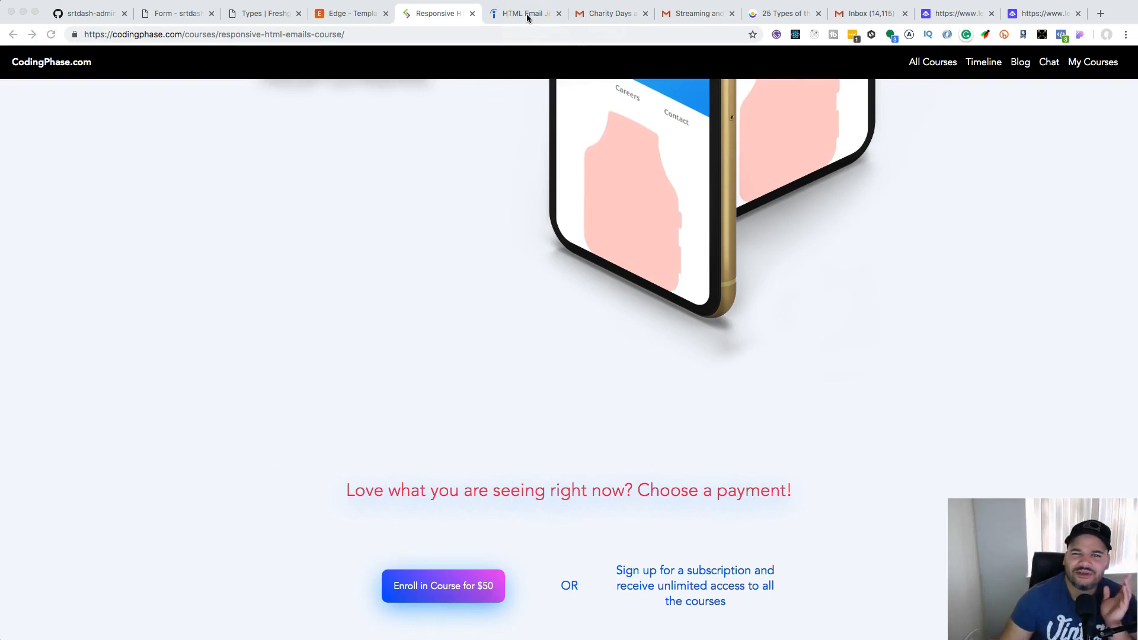
- Switch to the Indeed tab listing Email Marketing Manager and Specialist openings
{"action": "left_click", "coordinate": [522, 13]}
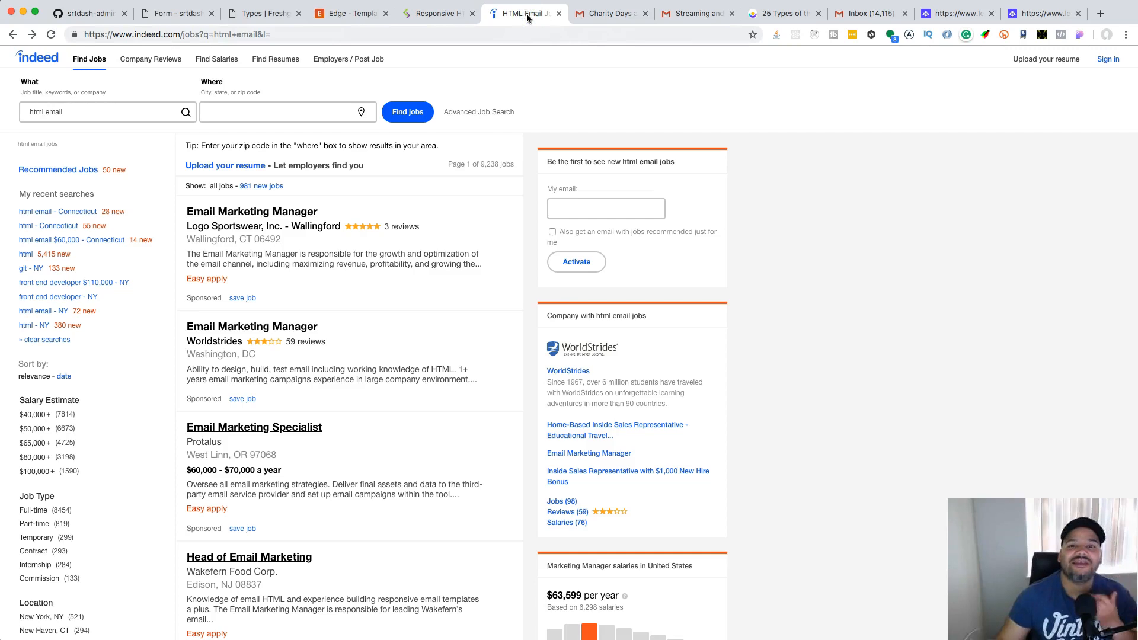
{"action": "mouse_move", "coordinate": [527, 13]}
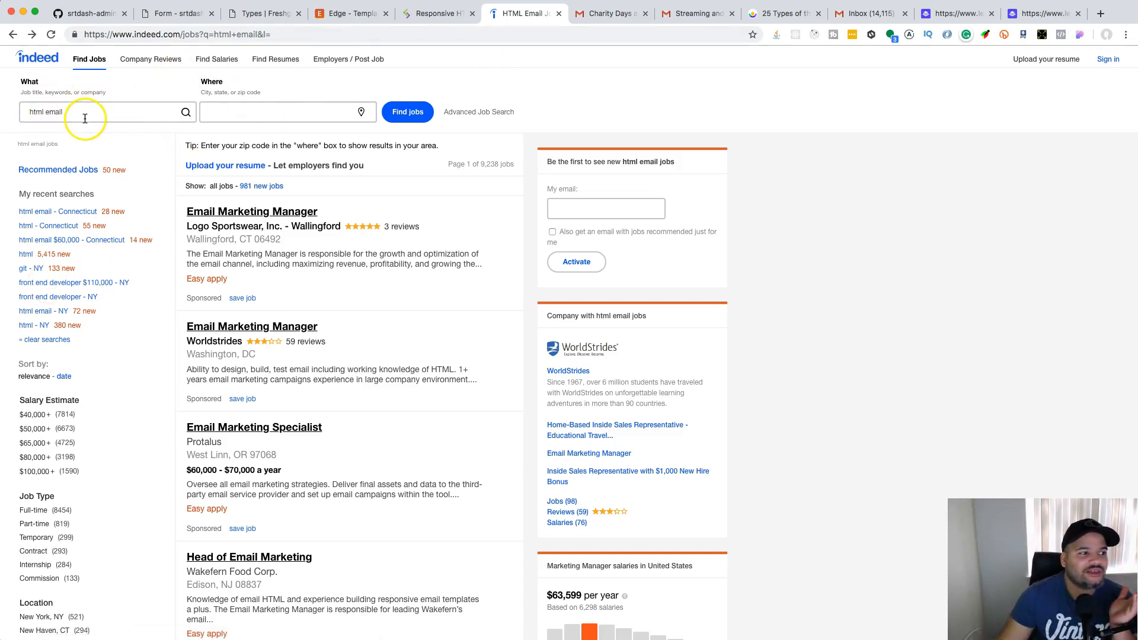
{"action": "mouse_move", "coordinate": [134, 496]}
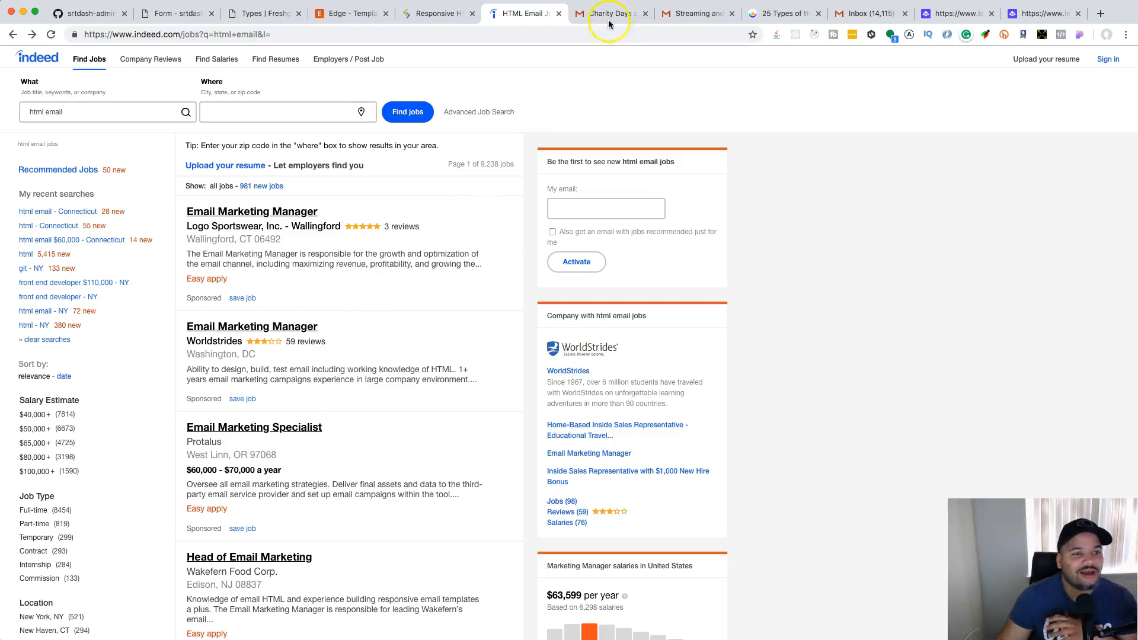
- Show the Lord + Taylor Charity Days email in Gmail and scroll into its layout
{"action": "left_click", "coordinate": [608, 13]}
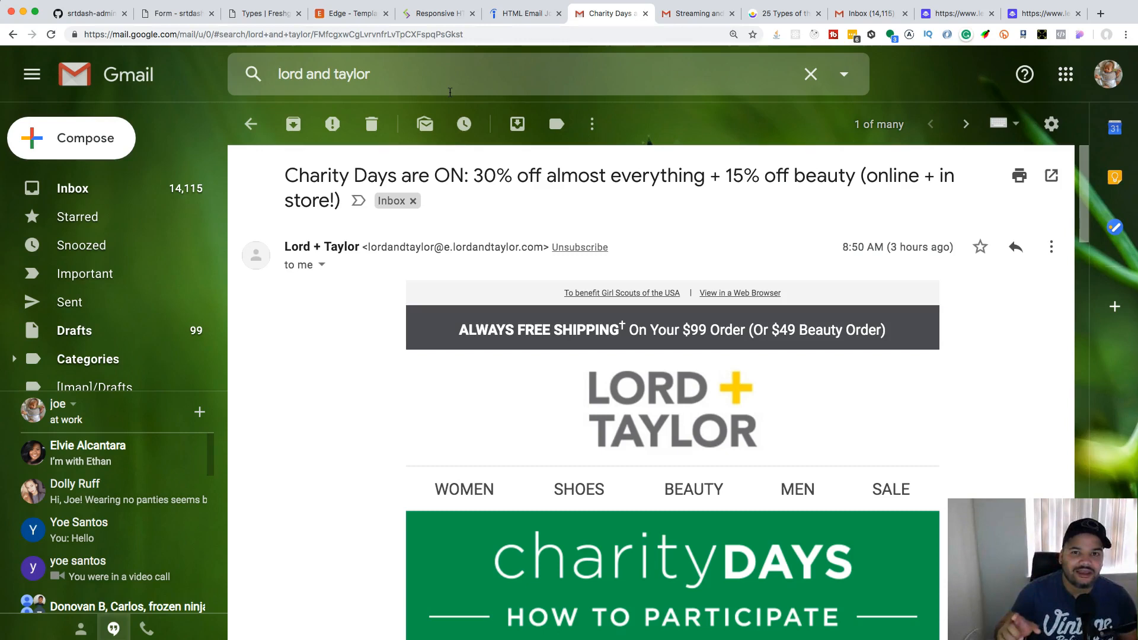
{"action": "mouse_move", "coordinate": [448, 226]}
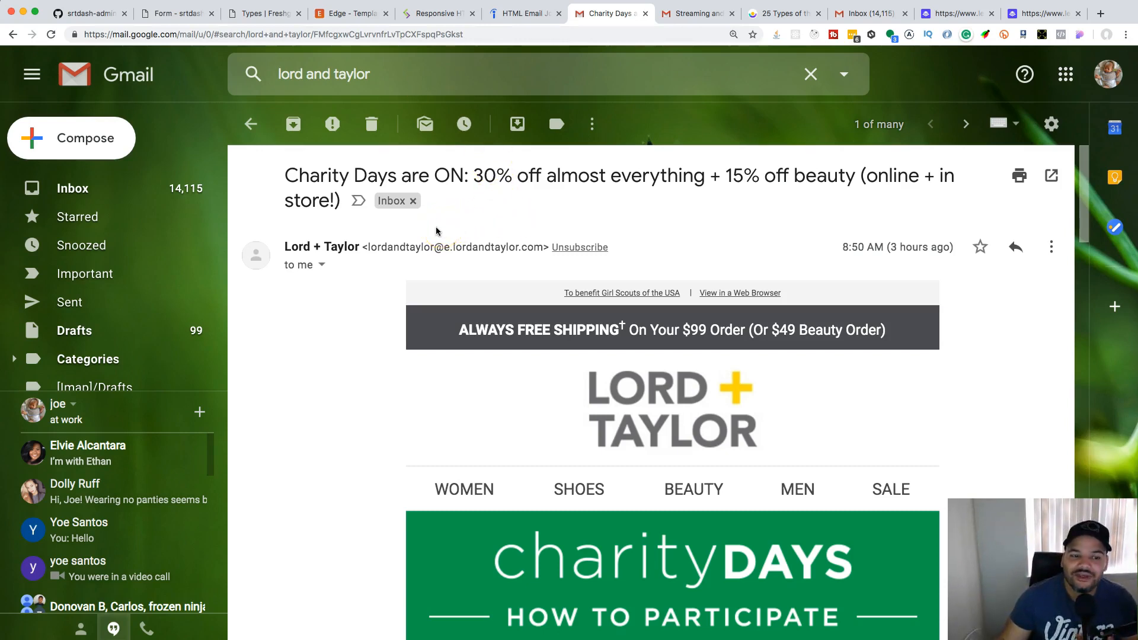
{"action": "scroll", "scroll_direction": "down", "scroll_amount": 3}
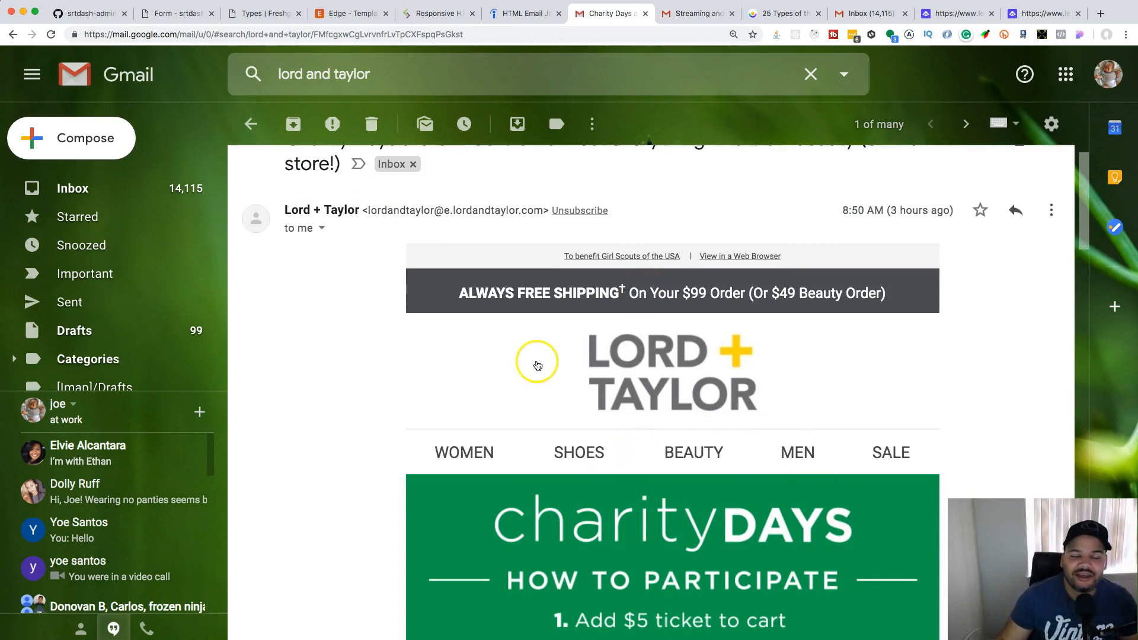
{"action": "mouse_move", "coordinate": [390, 325]}
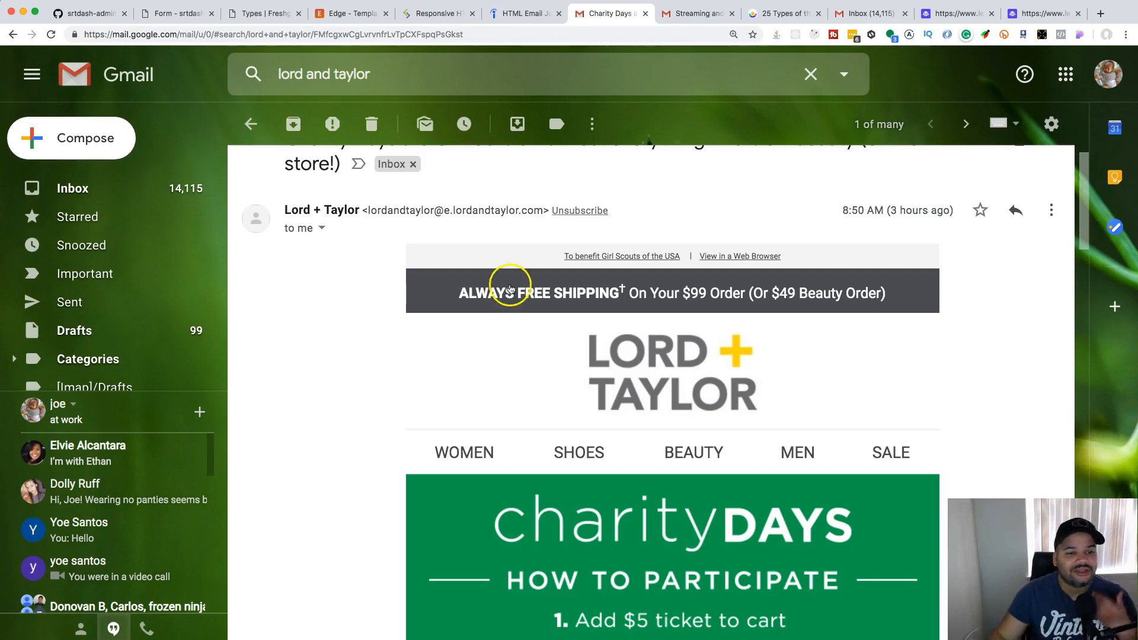
- Scroll the Charity Days email to its footer and move on to the Robinhood Snacks newsletter
{"action": "scroll", "scroll_direction": "down", "scroll_amount": 3}
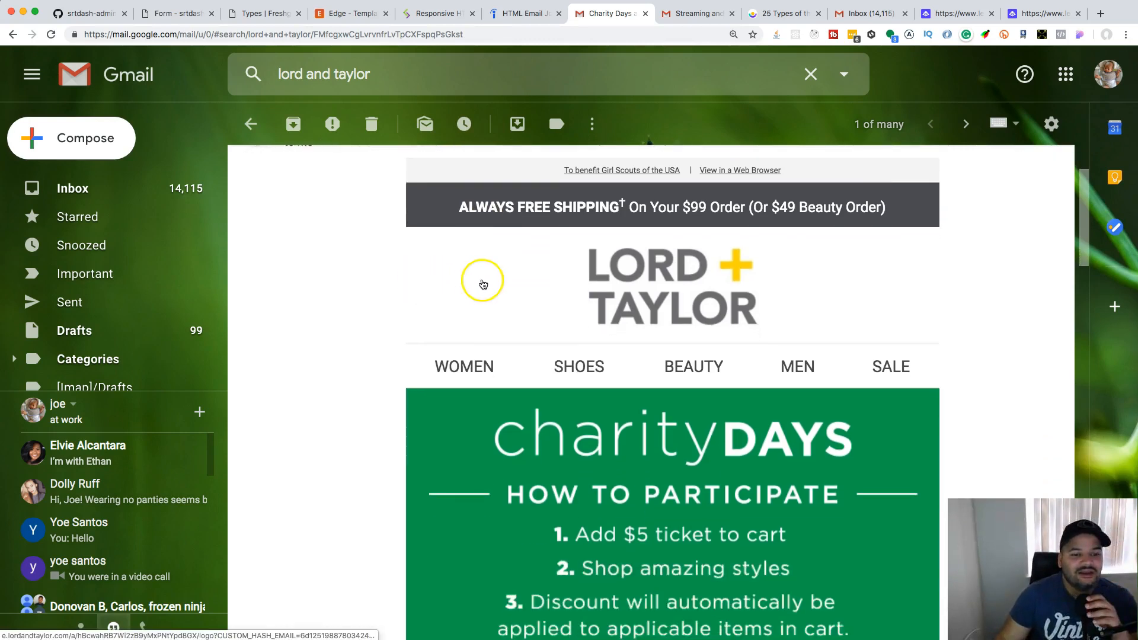
{"action": "scroll", "scroll_direction": "down", "scroll_amount": 3}
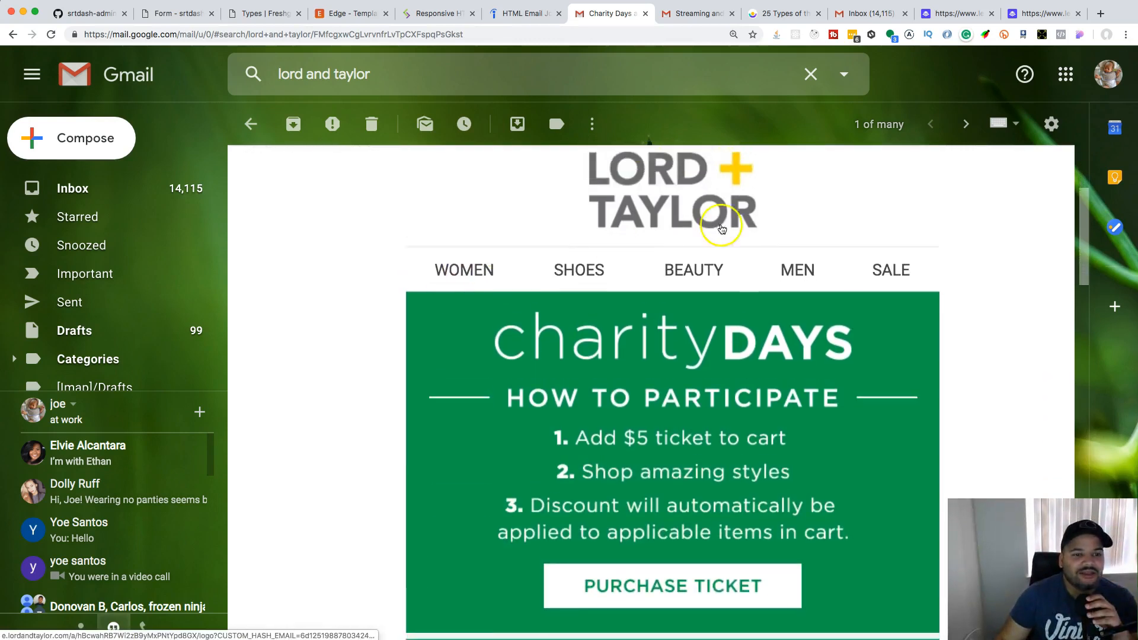
{"action": "scroll", "scroll_direction": "down", "scroll_amount": 3}
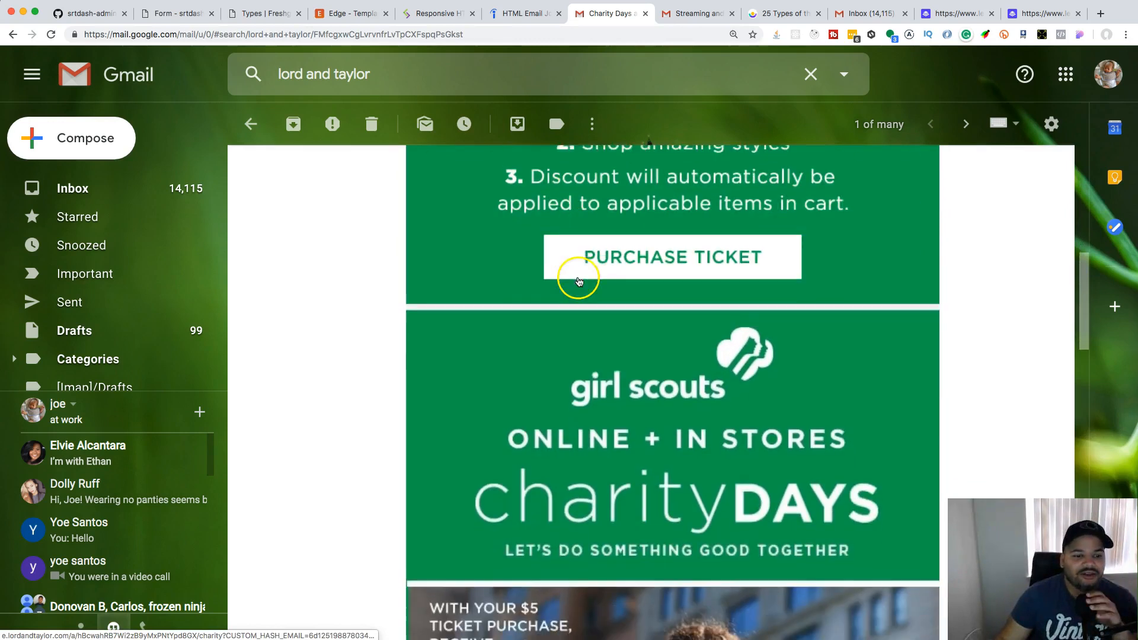
{"action": "scroll", "scroll_direction": "down", "scroll_amount": 3}
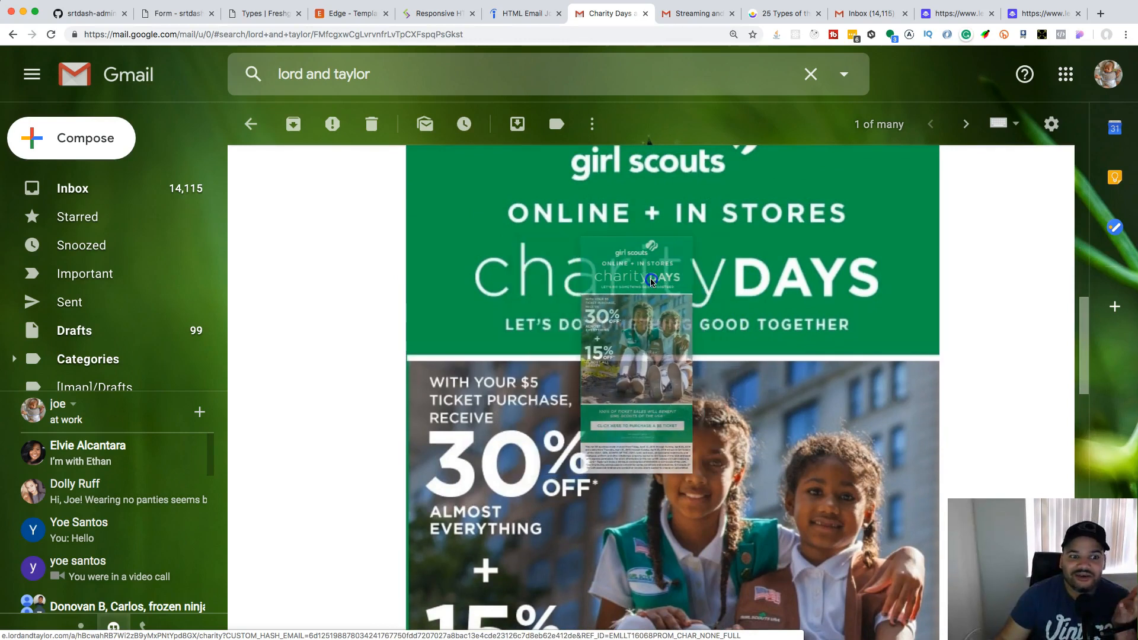
{"action": "scroll", "scroll_direction": "down", "scroll_amount": 3}
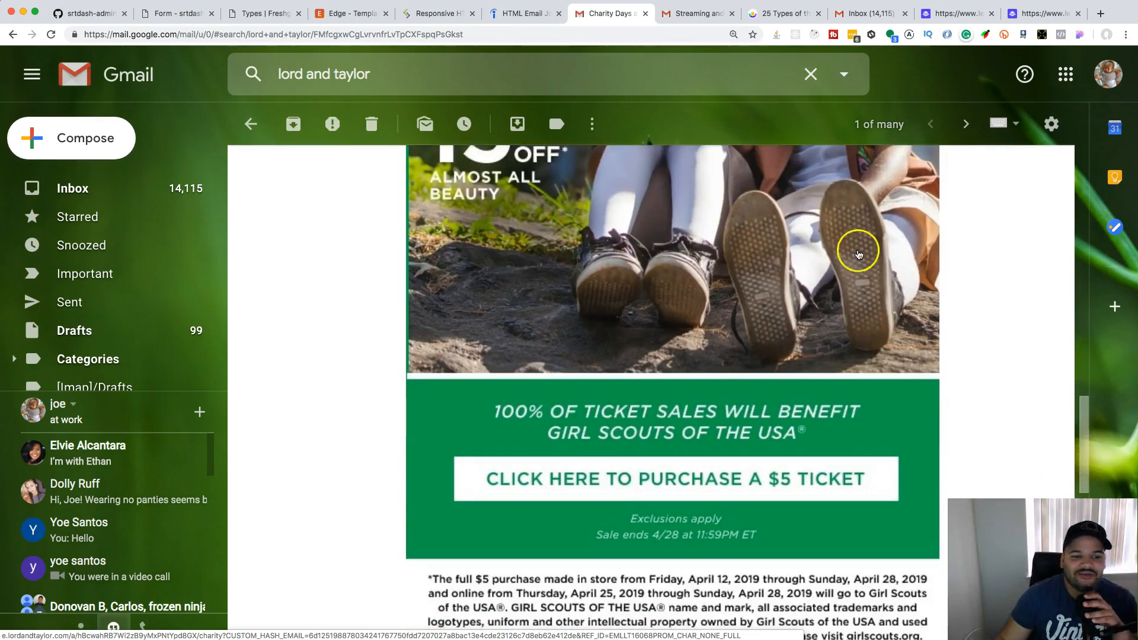
{"action": "scroll", "scroll_direction": "down", "scroll_amount": 3}
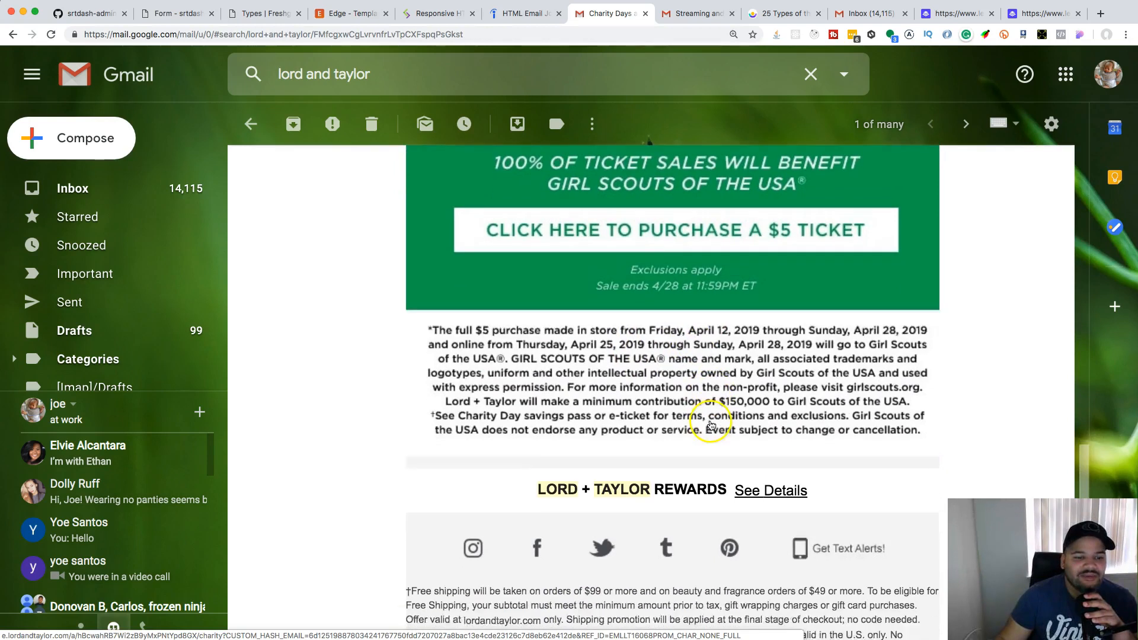
{"action": "scroll", "scroll_direction": "down", "scroll_amount": 3}
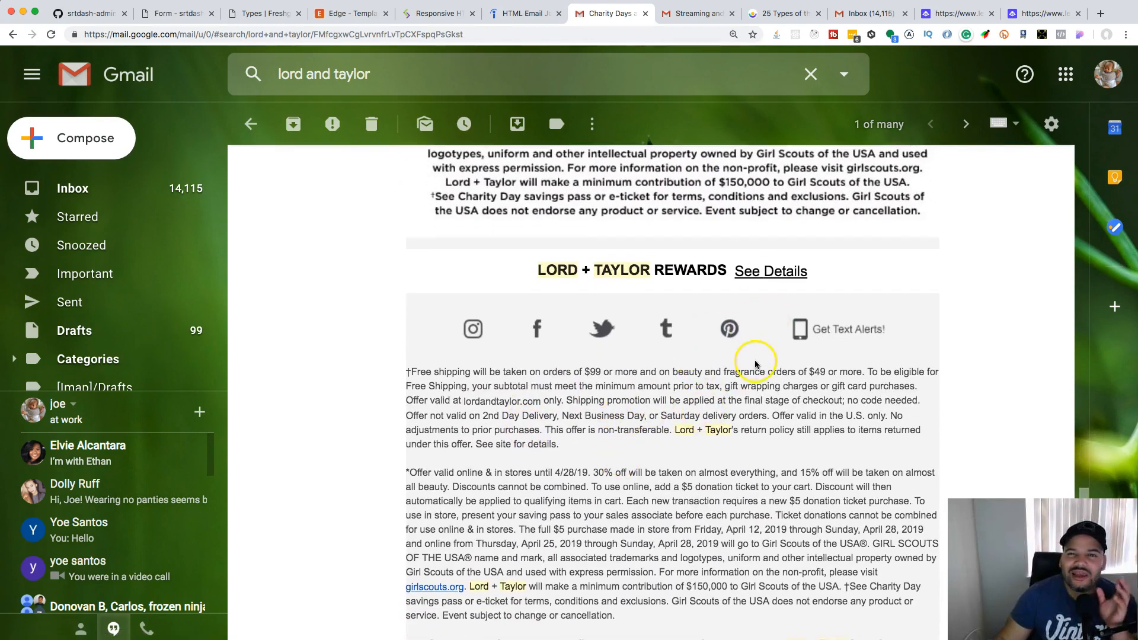
{"action": "mouse_move", "coordinate": [760, 362]}
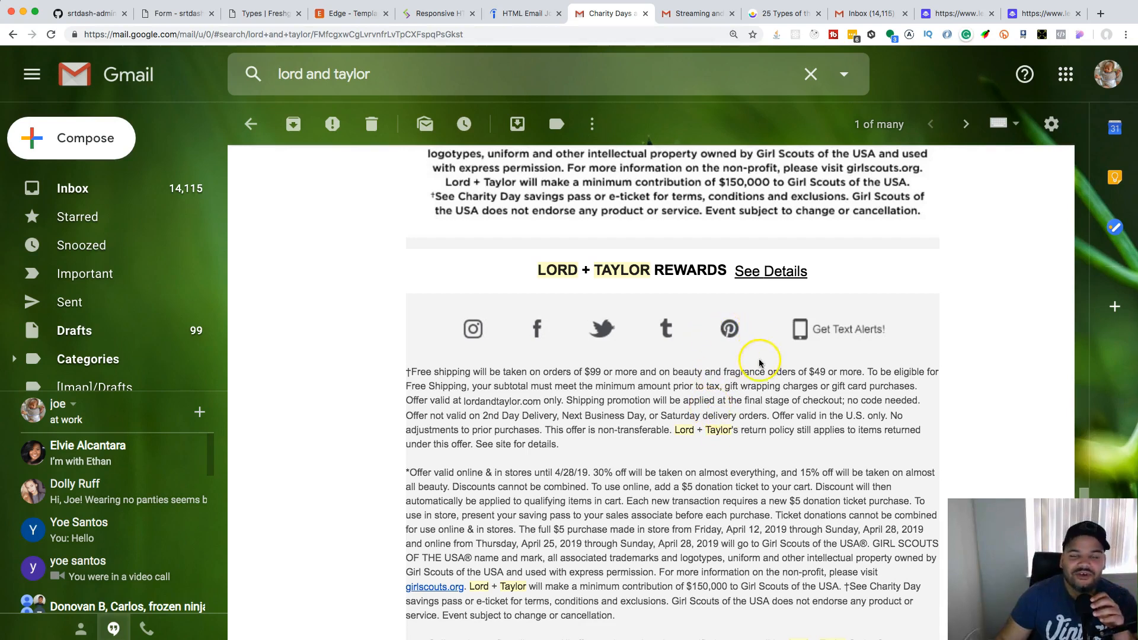
{"action": "scroll", "scroll_direction": "down", "scroll_amount": 3}
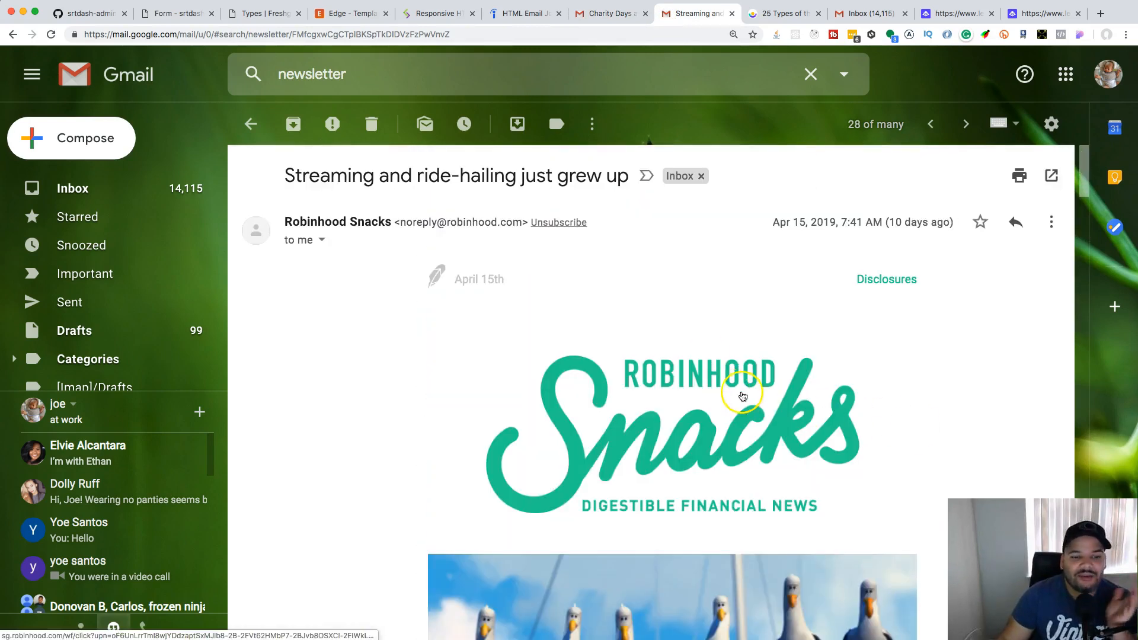
- Scroll through the newsletter's stories on streaming and ride-hailing
{"action": "scroll", "scroll_direction": "down", "scroll_amount": 3}
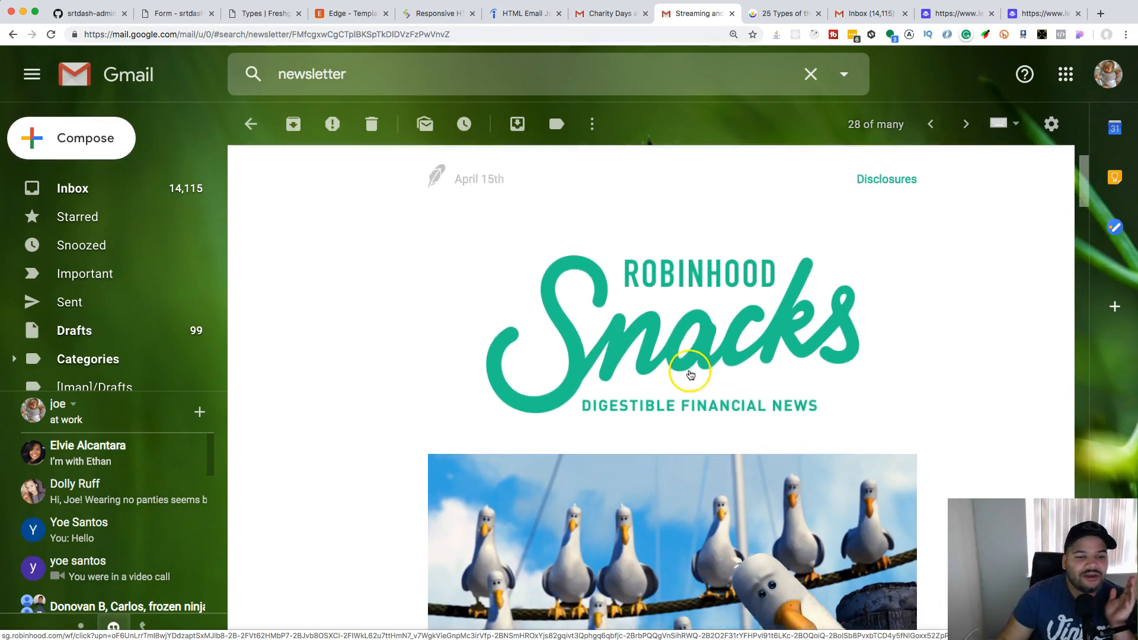
{"action": "scroll", "scroll_direction": "down", "scroll_amount": 3}
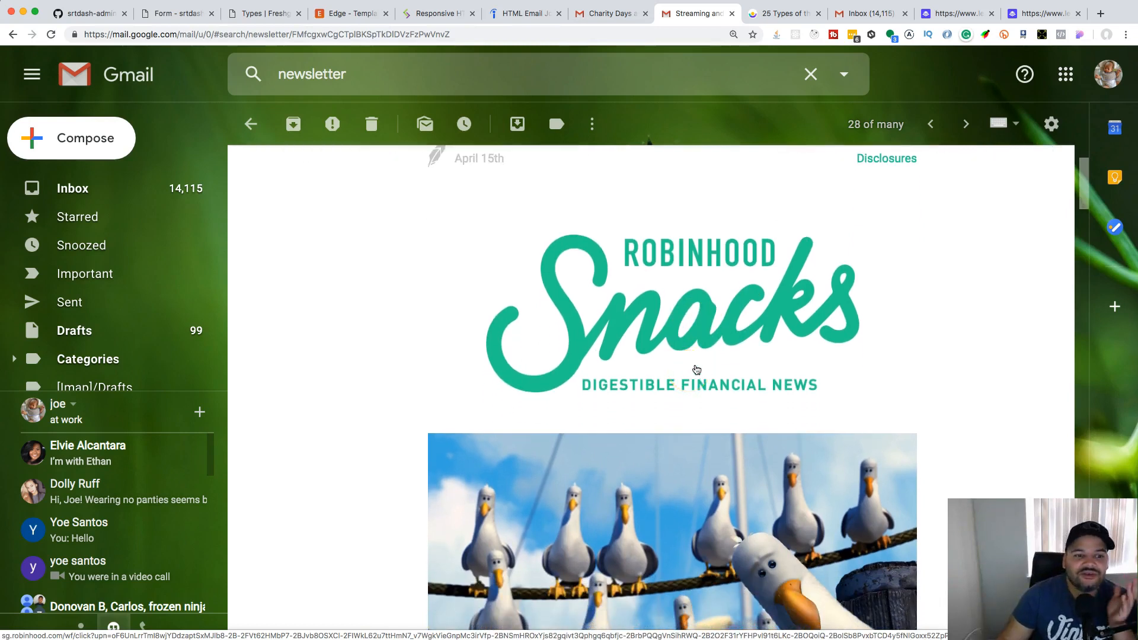
{"action": "scroll", "scroll_direction": "down", "scroll_amount": 3}
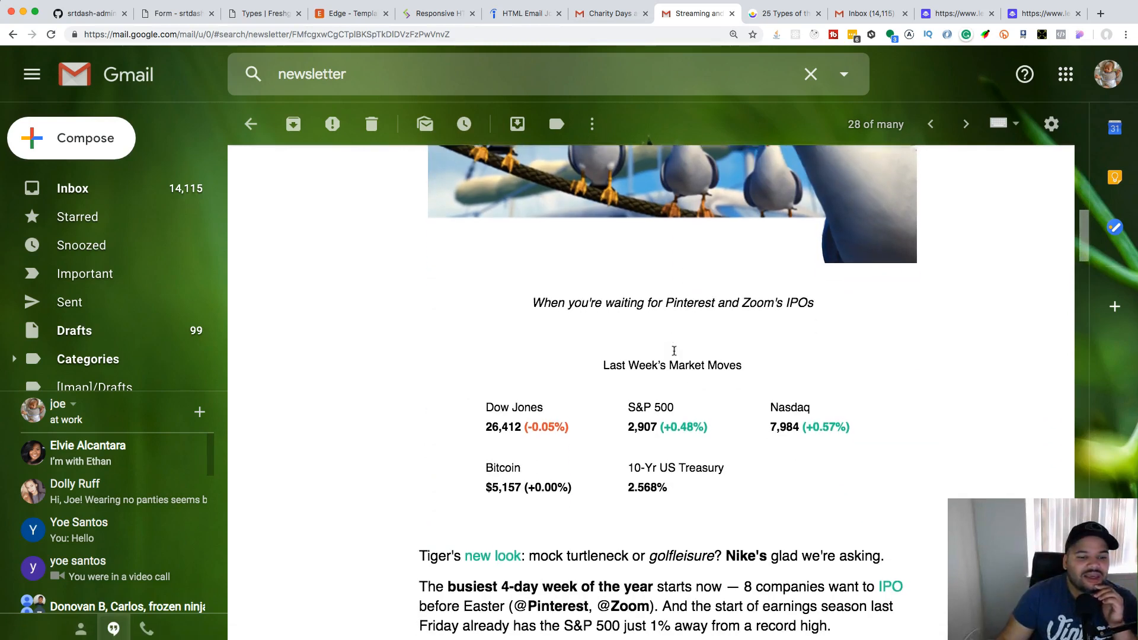
{"action": "scroll", "scroll_direction": "down", "scroll_amount": 3}
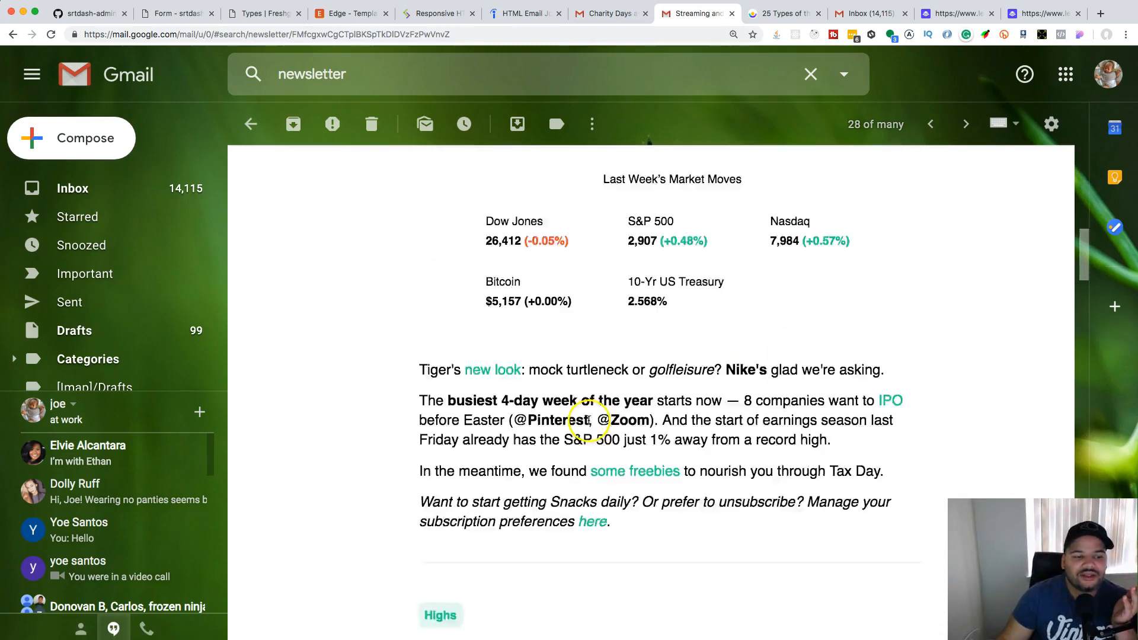
{"action": "scroll", "scroll_direction": "down", "scroll_amount": 3}
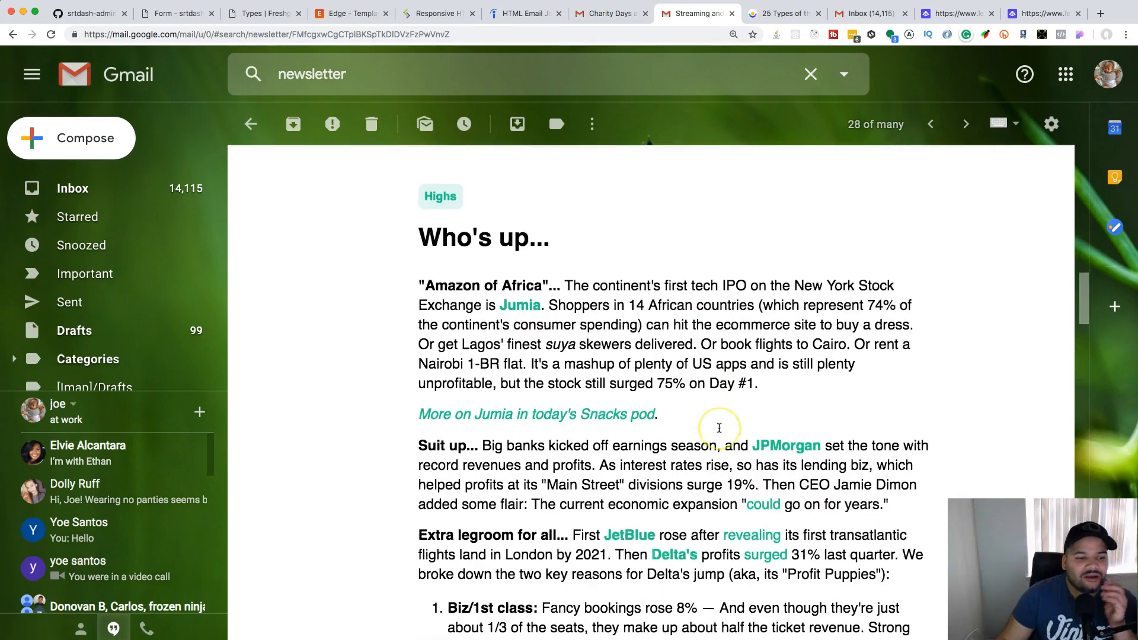
{"action": "scroll", "scroll_direction": "down", "scroll_amount": 3}
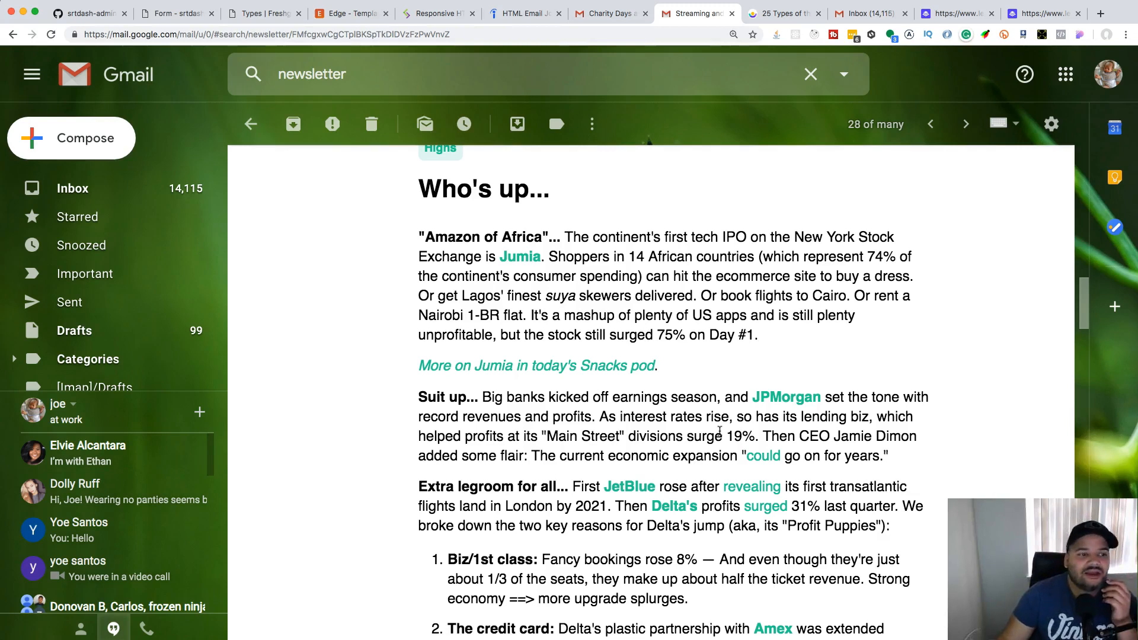
{"action": "mouse_move", "coordinate": [739, 377]}
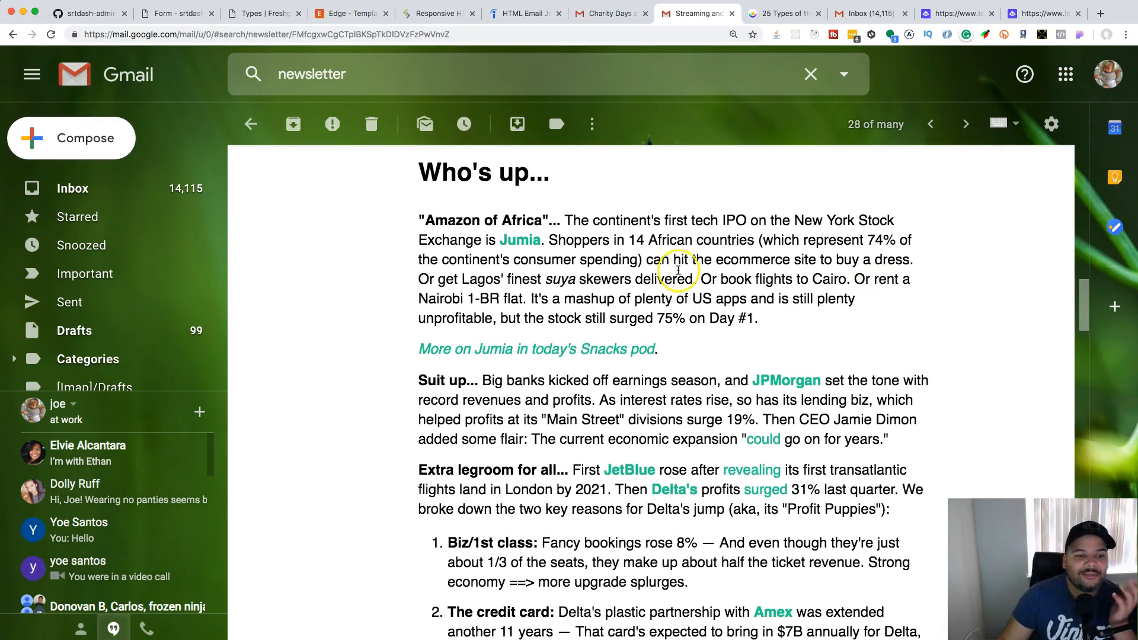
- Continue past the podcast and This Week sections to the 'Message clipped' end
{"action": "scroll", "scroll_direction": "down", "scroll_amount": 3}
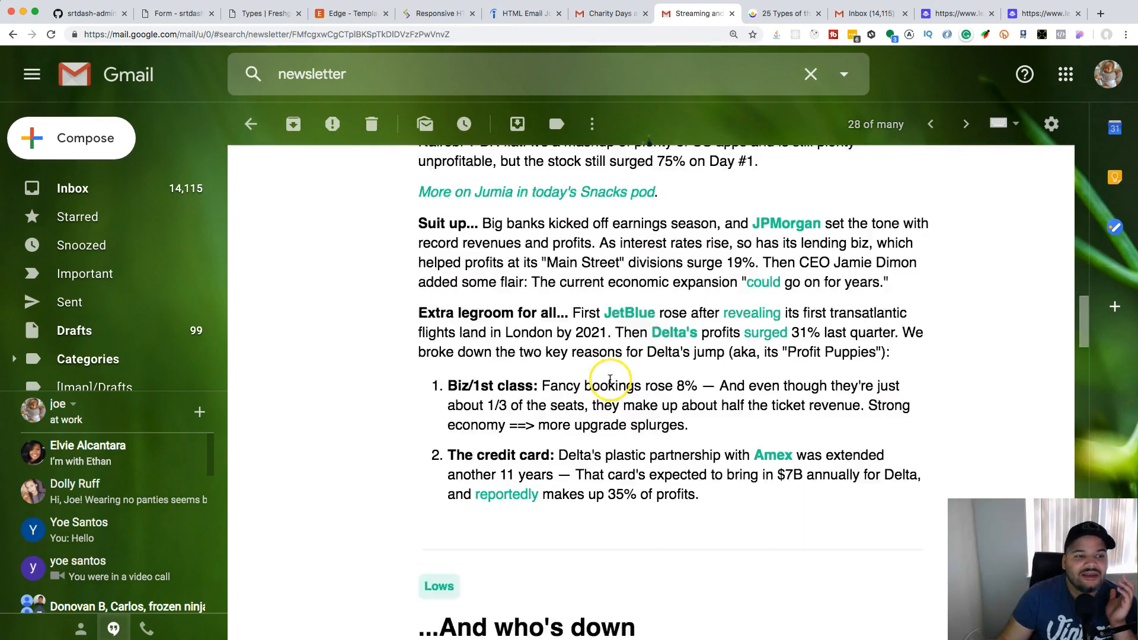
{"action": "scroll", "scroll_direction": "down", "scroll_amount": 3}
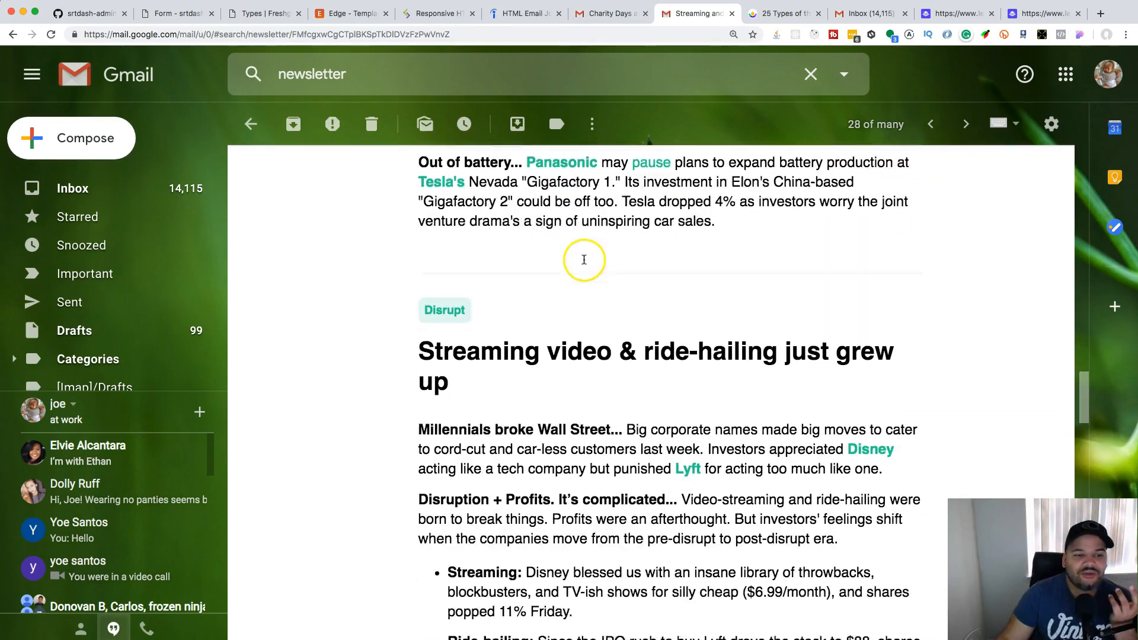
{"action": "scroll", "scroll_direction": "down", "scroll_amount": 3}
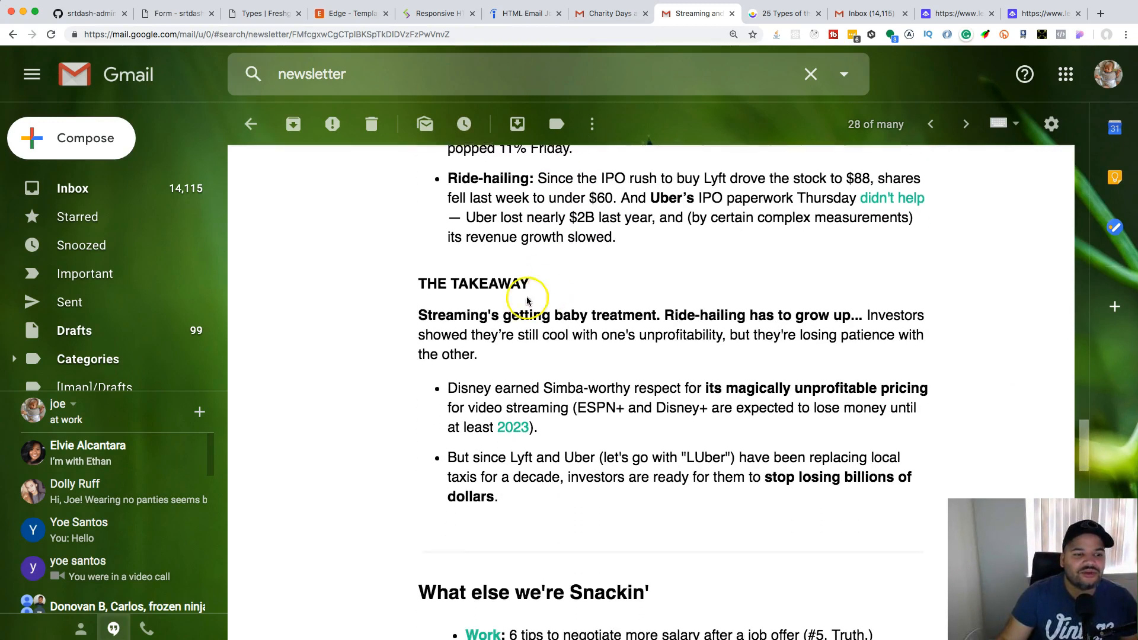
{"action": "scroll", "scroll_direction": "down", "scroll_amount": 3}
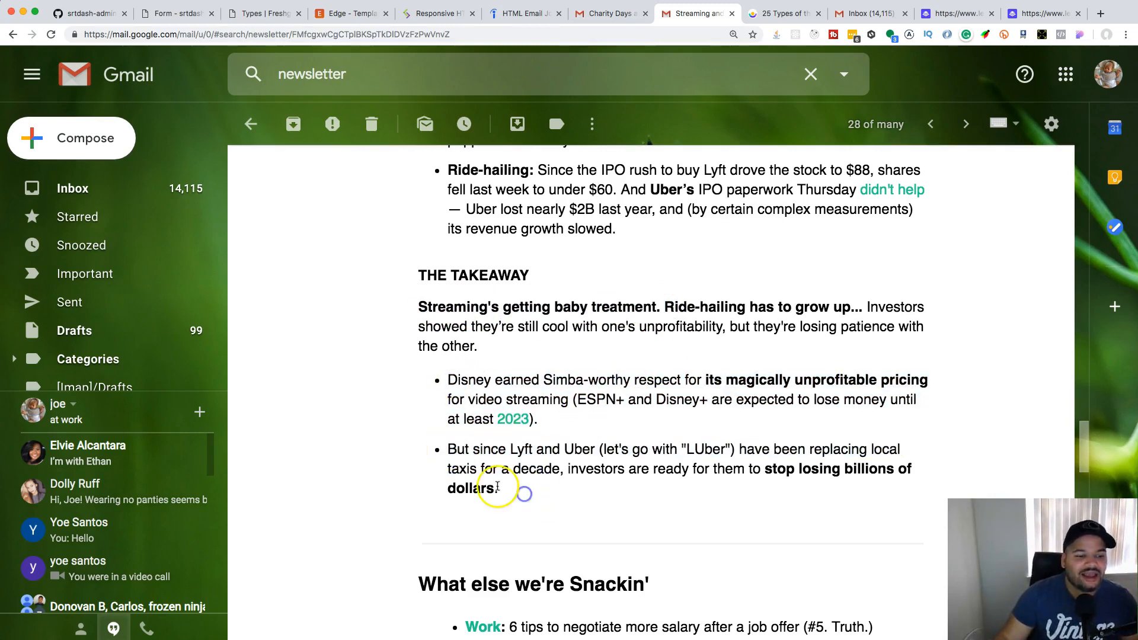
{"action": "scroll", "scroll_direction": "down", "scroll_amount": 3}
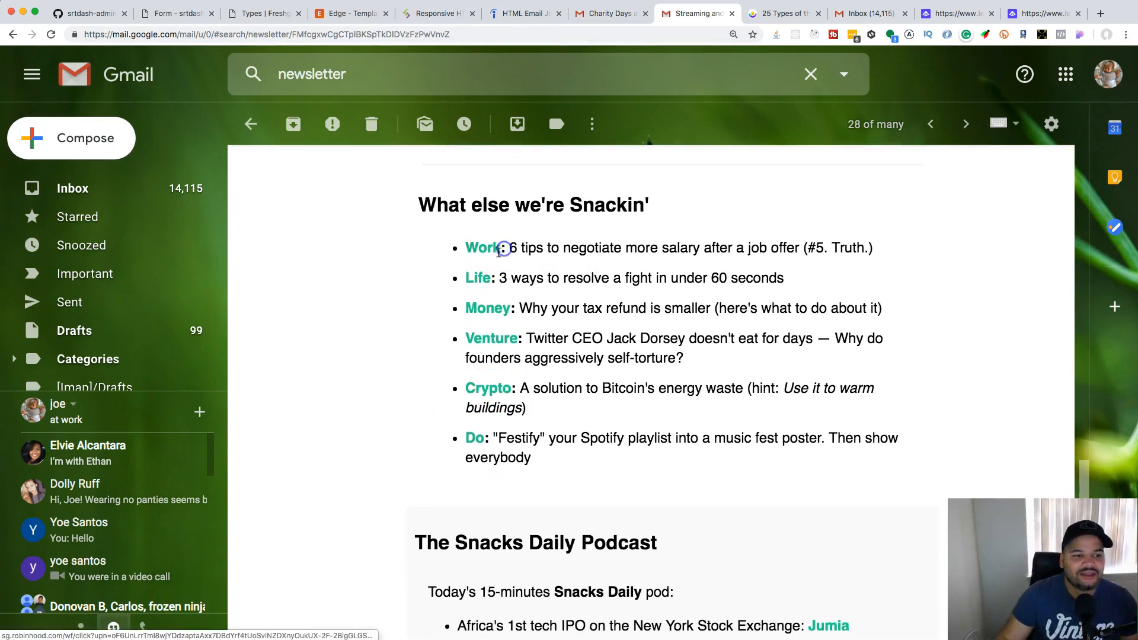
{"action": "mouse_move", "coordinate": [511, 374]}
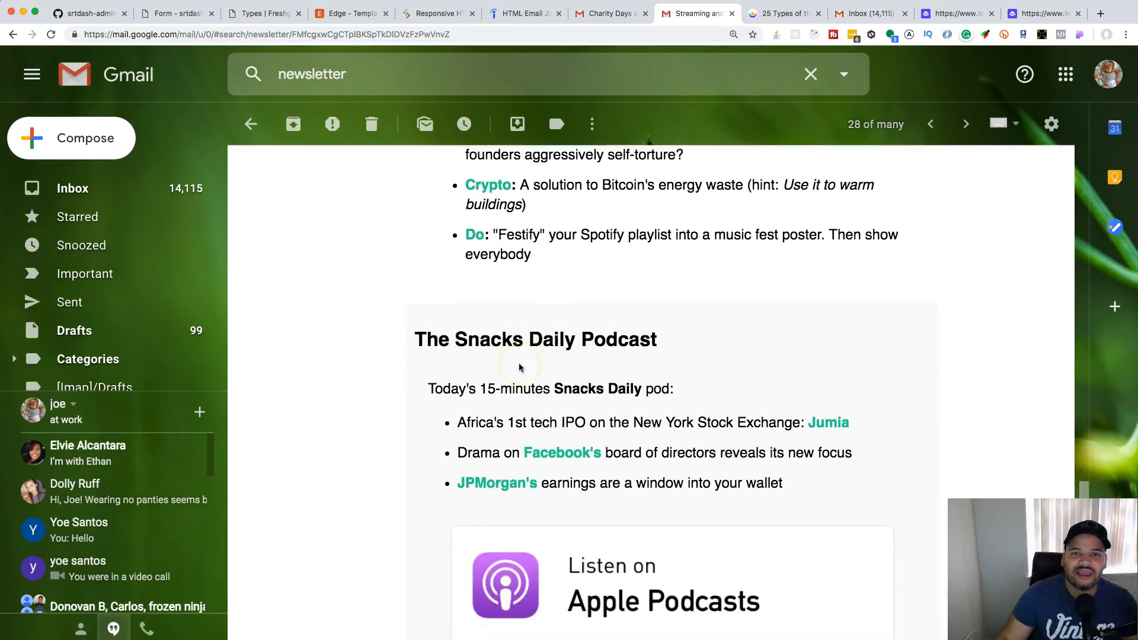
{"action": "scroll", "scroll_direction": "down", "scroll_amount": 3}
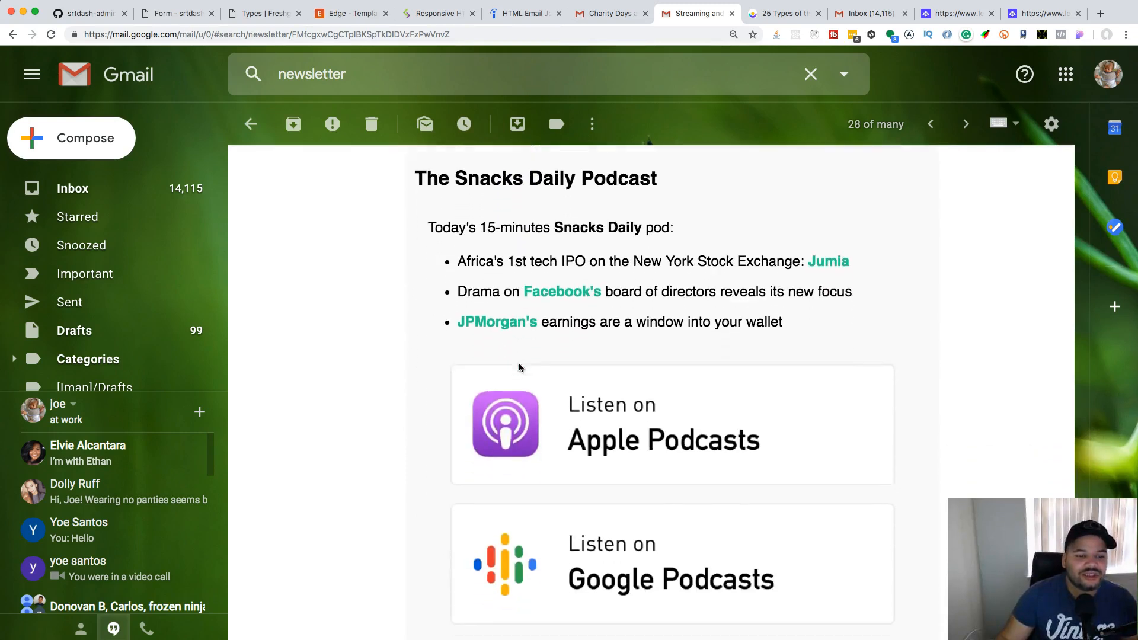
{"action": "scroll", "scroll_direction": "down", "scroll_amount": 3}
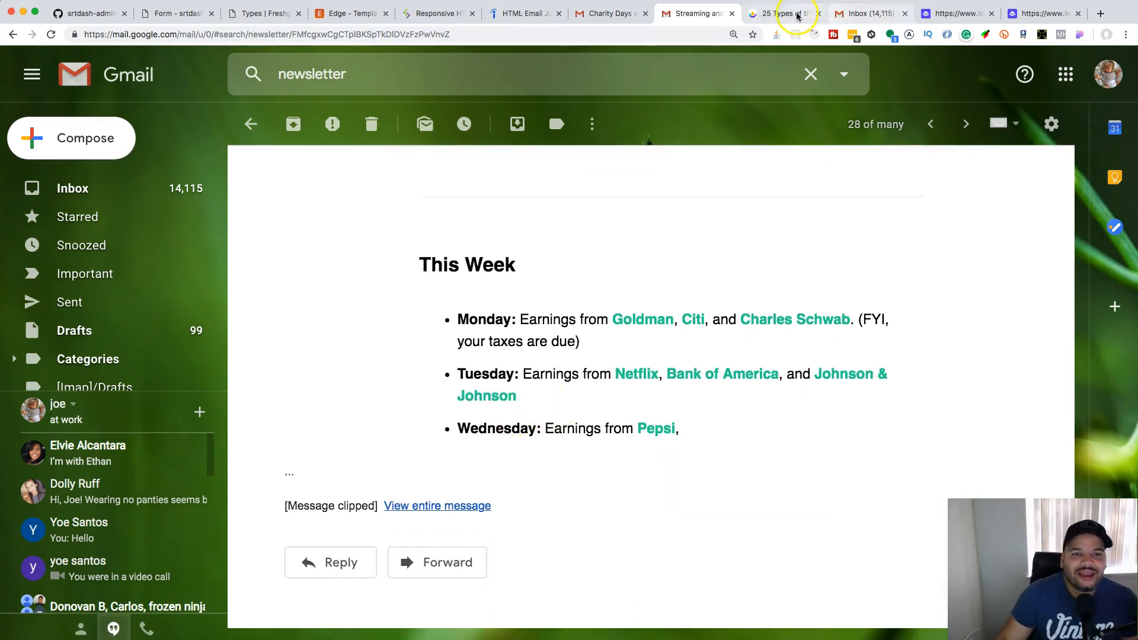
- Switch to the customer.io article and browse the Fitbit shipping and reservation emails
{"action": "left_click", "coordinate": [780, 13]}
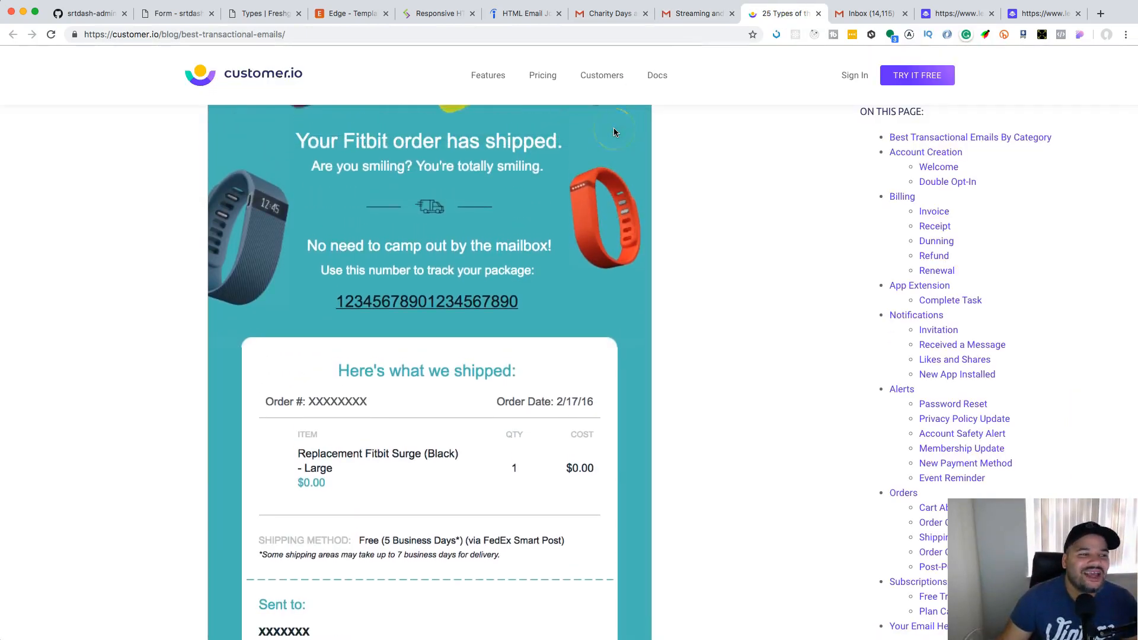
{"action": "scroll", "scroll_direction": "up", "scroll_amount": 3}
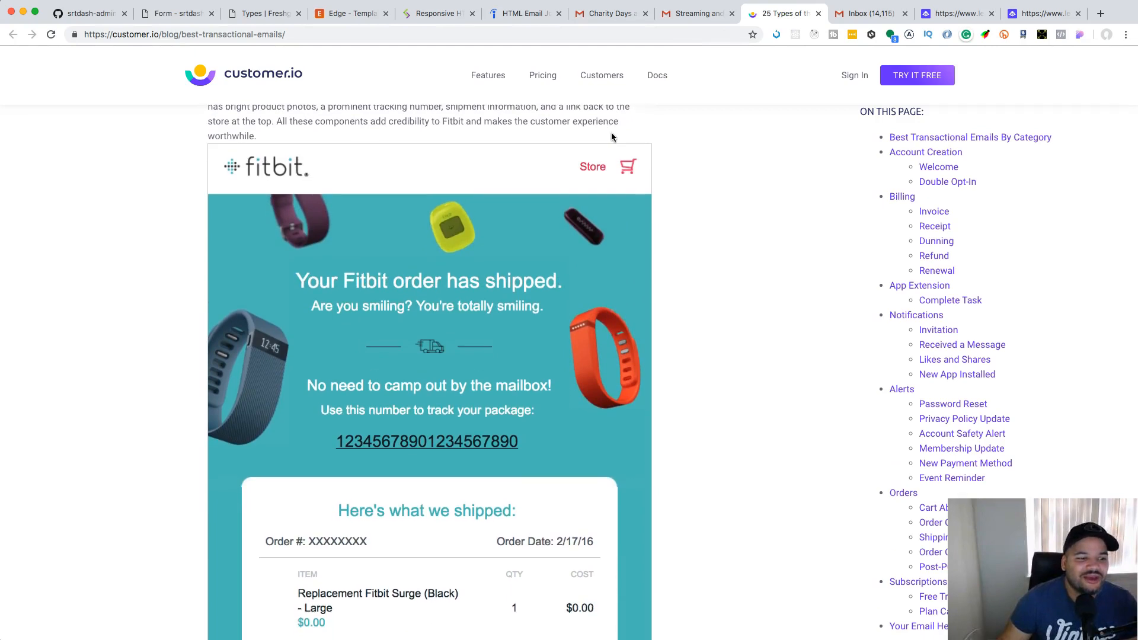
{"action": "scroll", "scroll_direction": "down", "scroll_amount": 3}
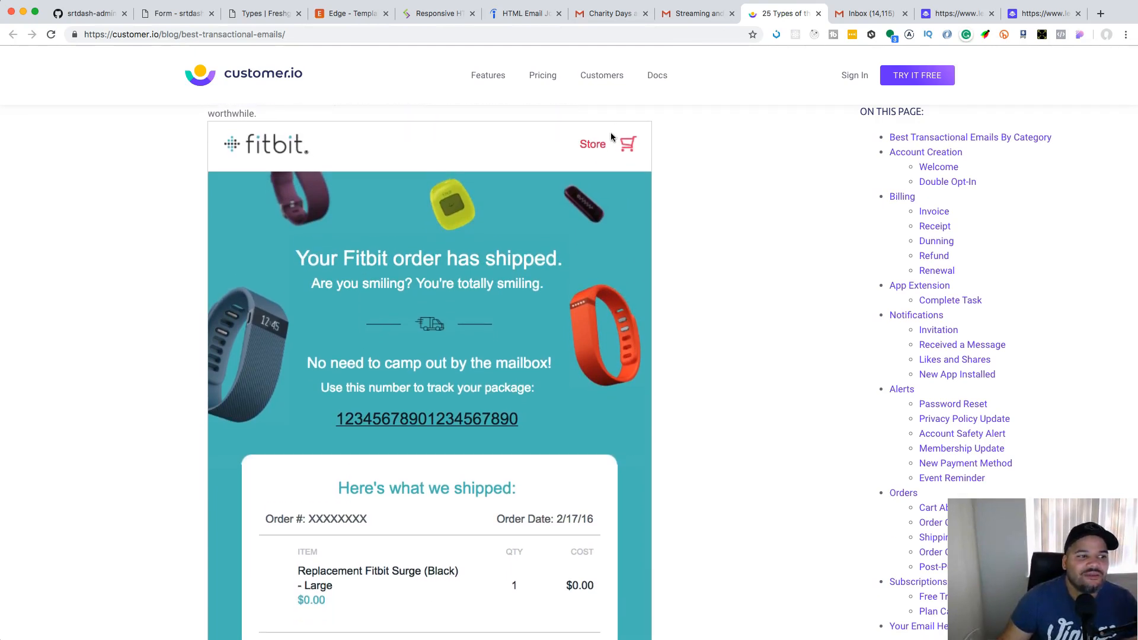
{"action": "scroll", "scroll_direction": "down", "scroll_amount": 3}
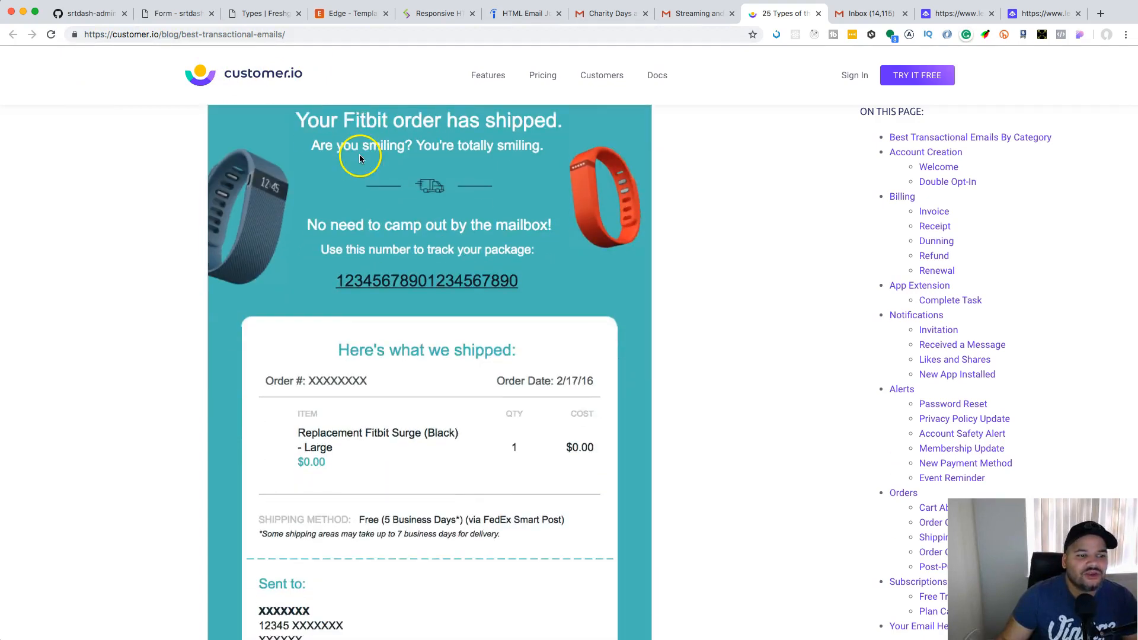
{"action": "scroll", "scroll_direction": "down", "scroll_amount": 3}
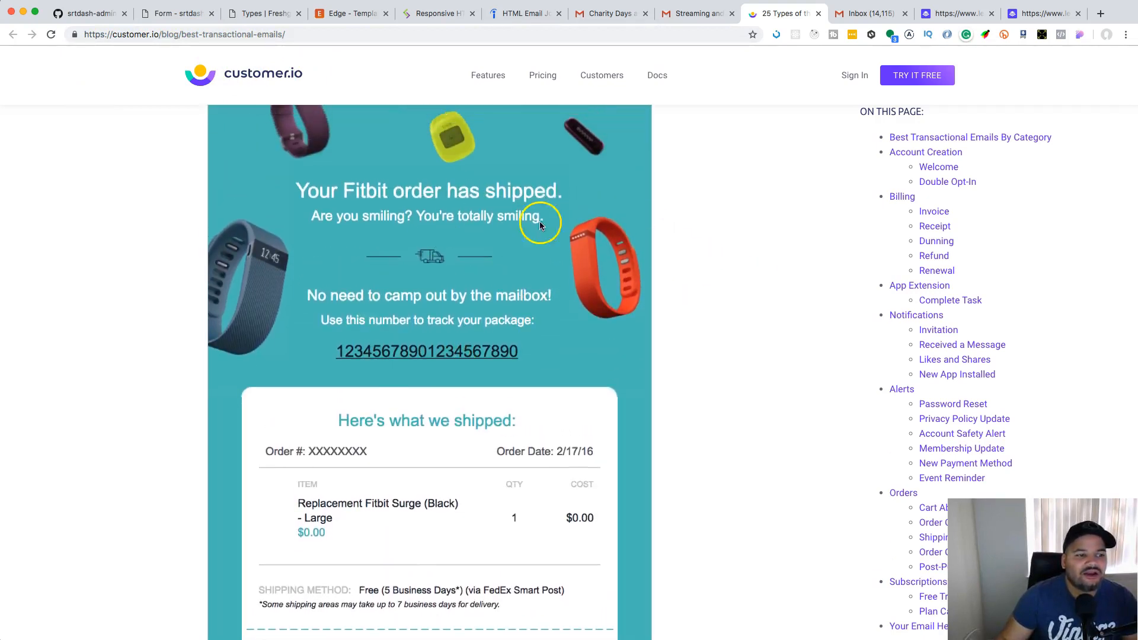
{"action": "scroll", "scroll_direction": "down", "scroll_amount": 3}
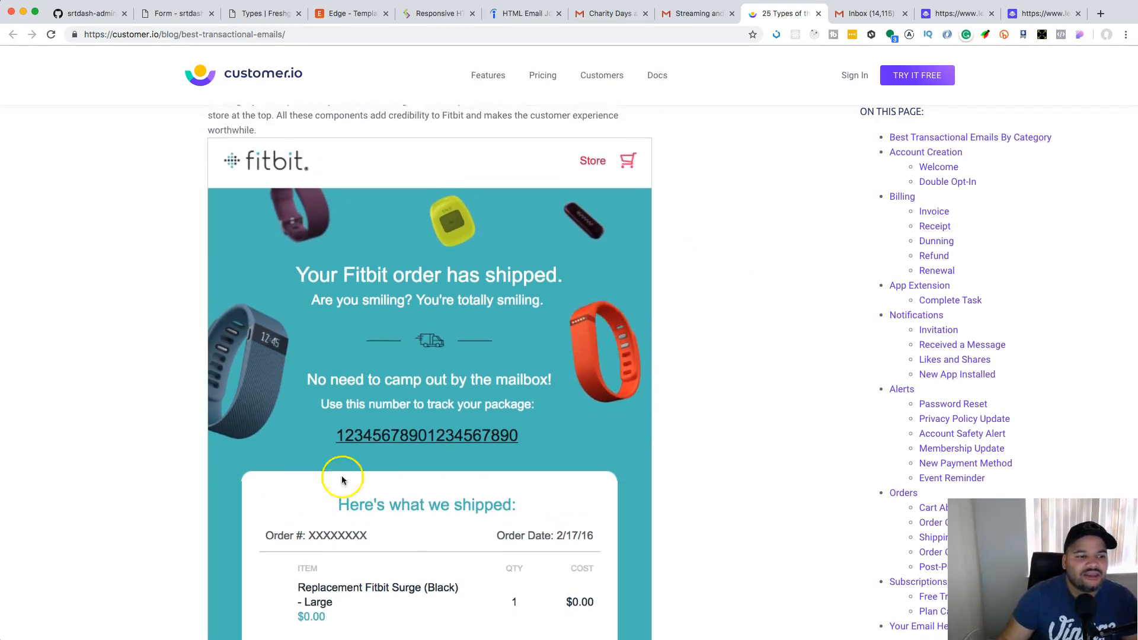
{"action": "scroll", "scroll_direction": "down", "scroll_amount": 3}
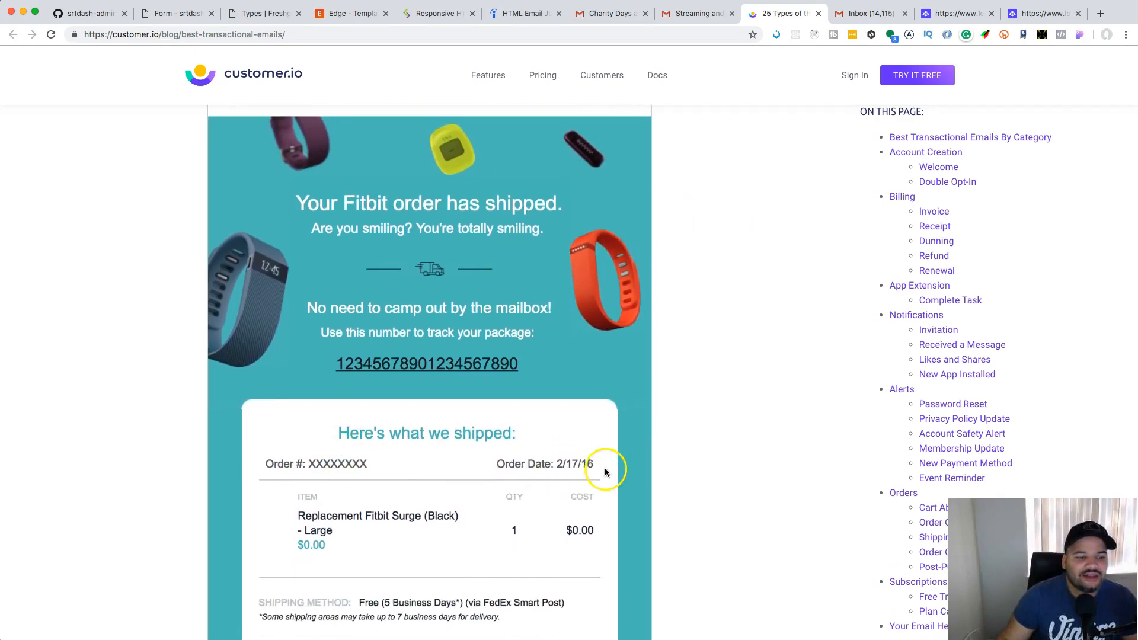
- Browse the Virgin America survey, trial expiry and Hulu Plan Cancellation examples
{"action": "scroll", "scroll_direction": "down", "scroll_amount": 3}
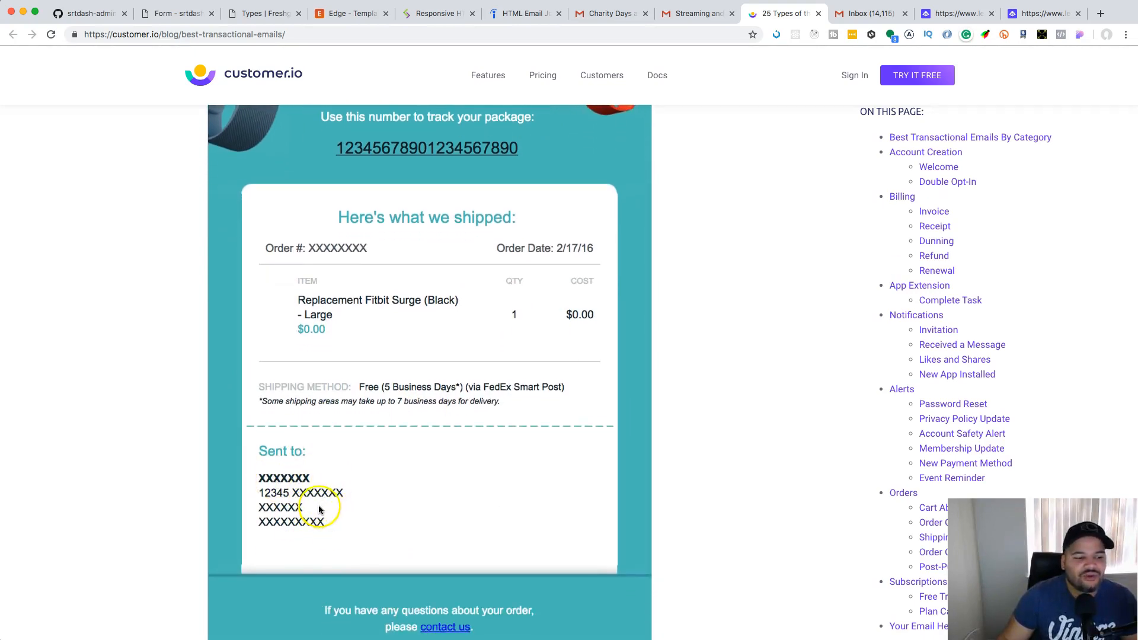
{"action": "scroll", "scroll_direction": "down", "scroll_amount": 3}
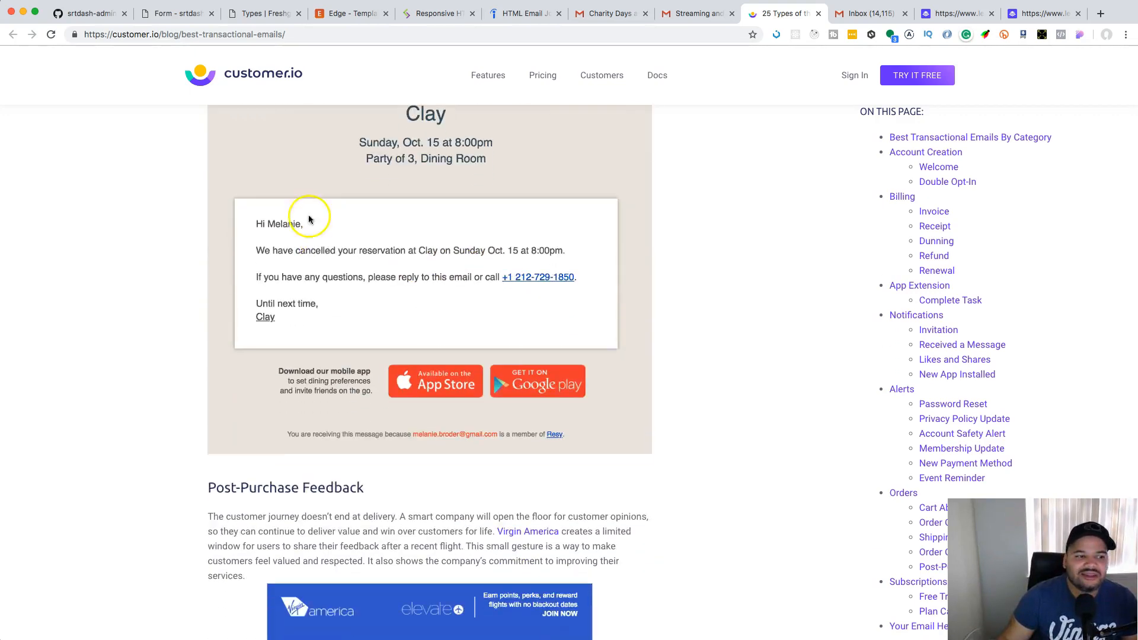
{"action": "scroll", "scroll_direction": "down", "scroll_amount": 3}
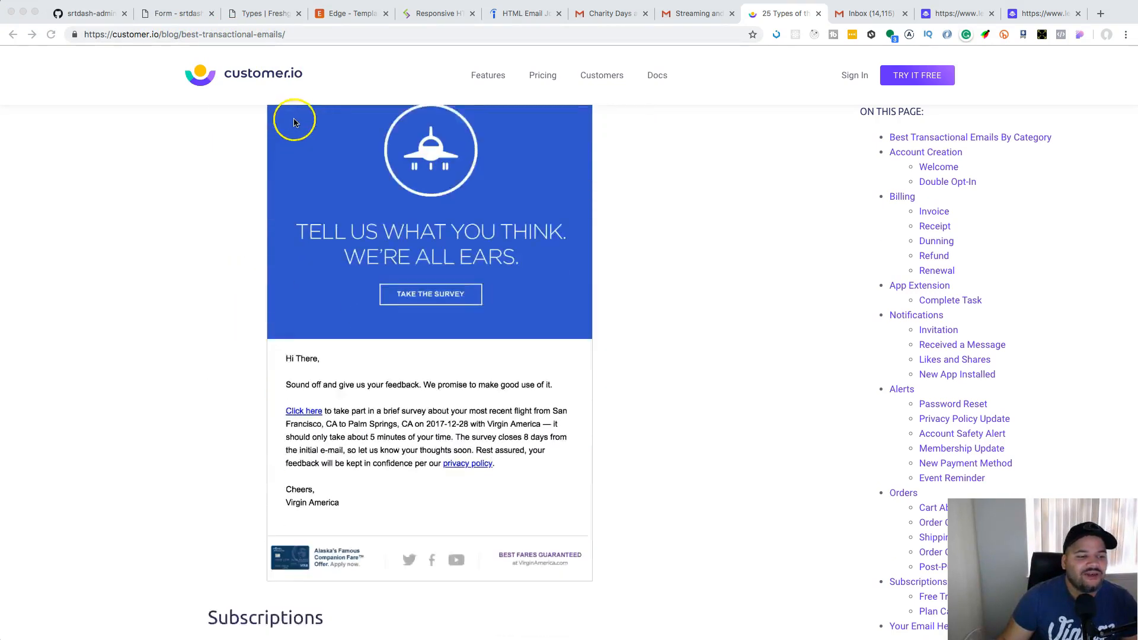
{"action": "scroll", "scroll_direction": "down", "scroll_amount": 3}
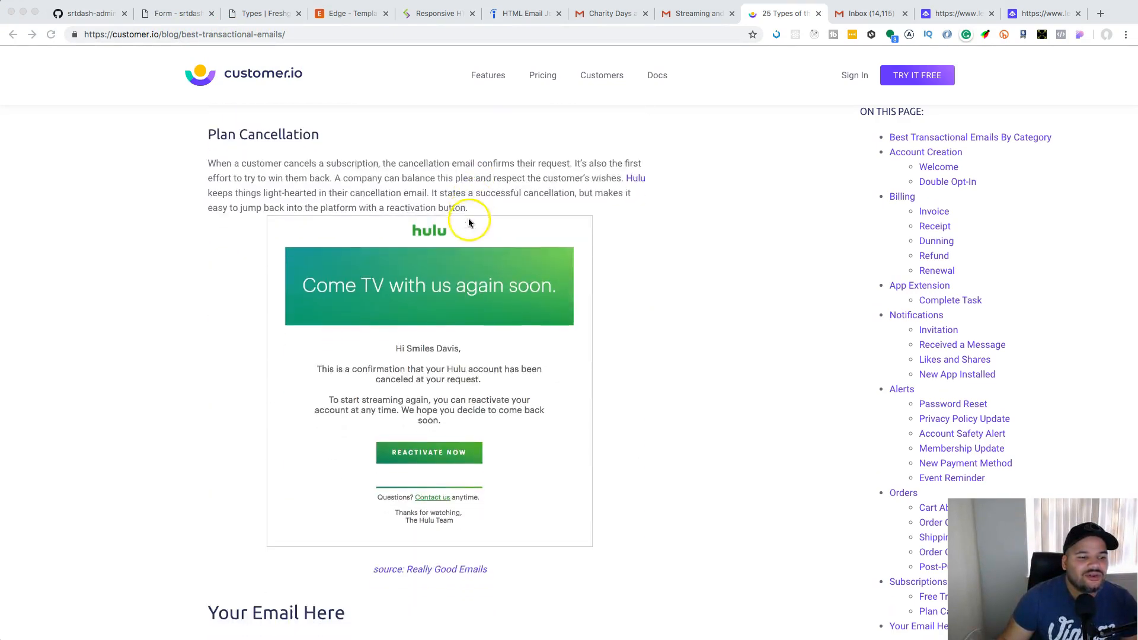
{"action": "scroll", "scroll_direction": "down", "scroll_amount": 3}
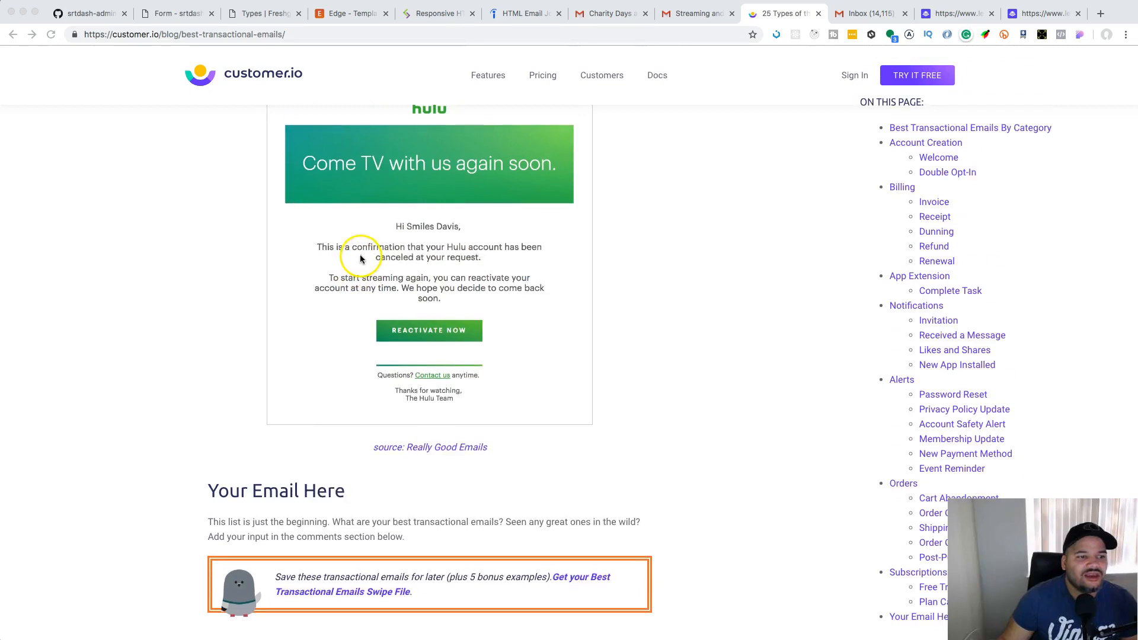
{"action": "scroll", "scroll_direction": "down", "scroll_amount": 3}
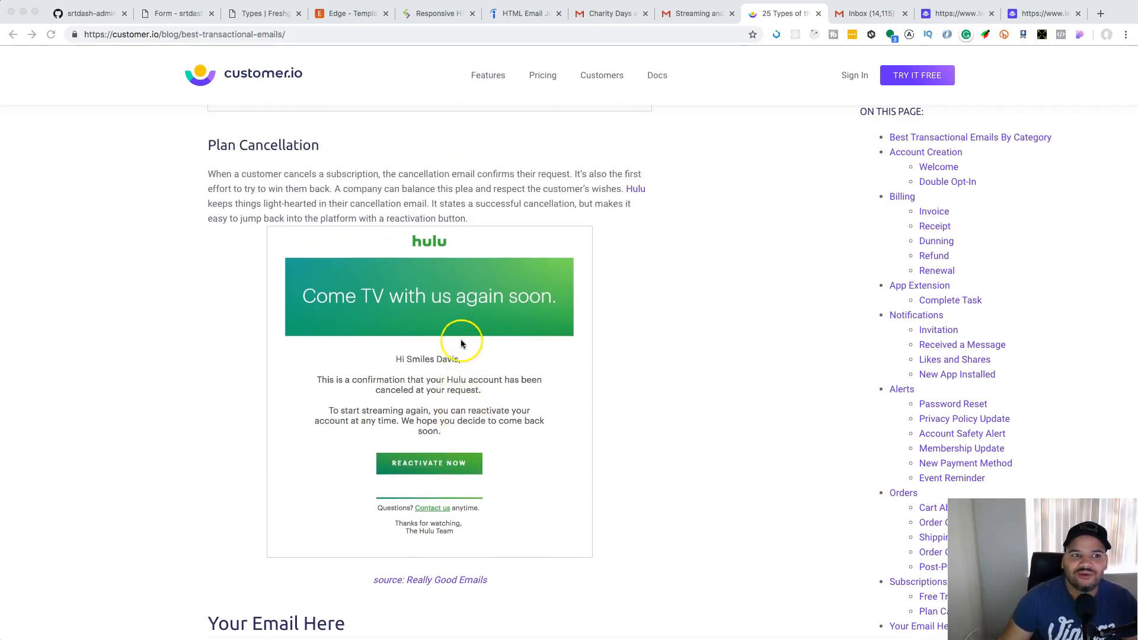
{"action": "scroll", "scroll_direction": "up", "scroll_amount": 3}
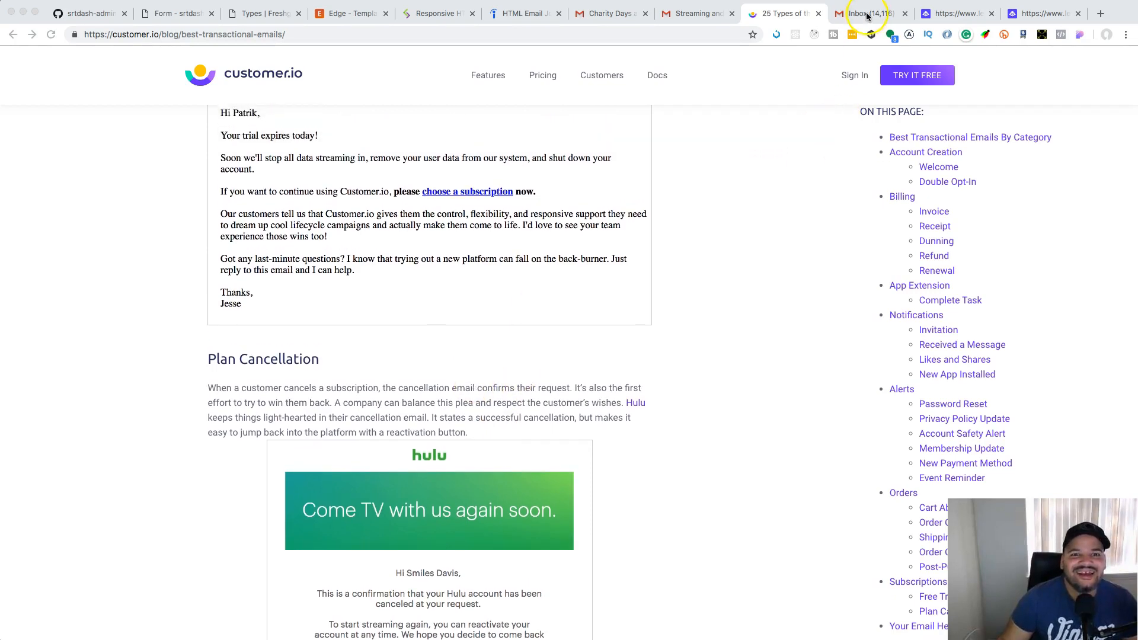
{"action": "mouse_move", "coordinate": [879, 13]}
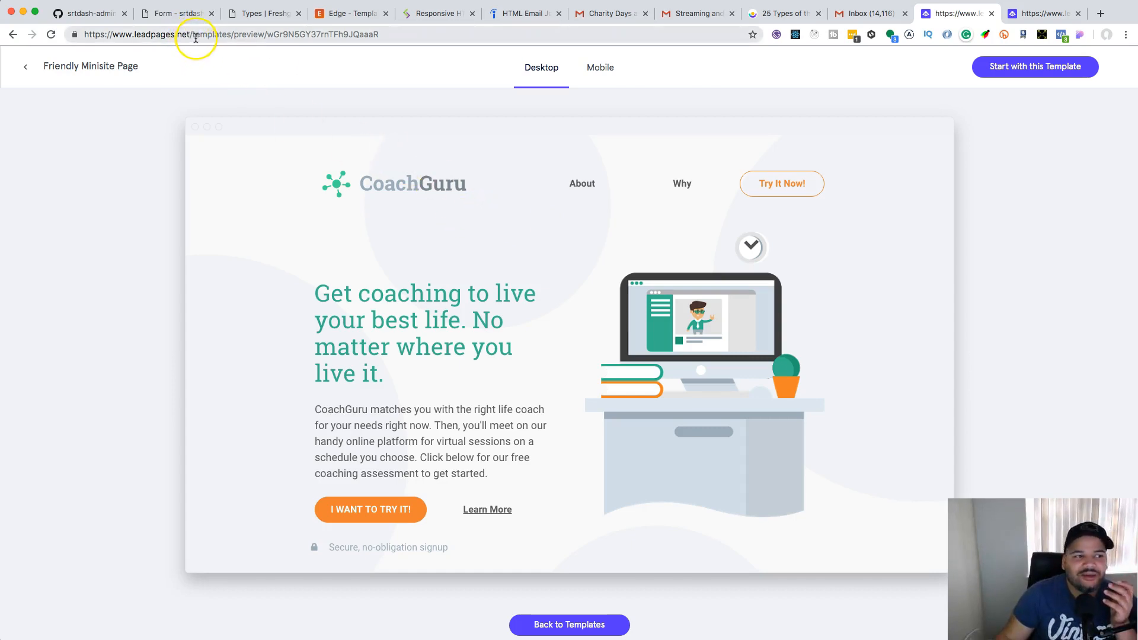
{"action": "mouse_move", "coordinate": [622, 216]}
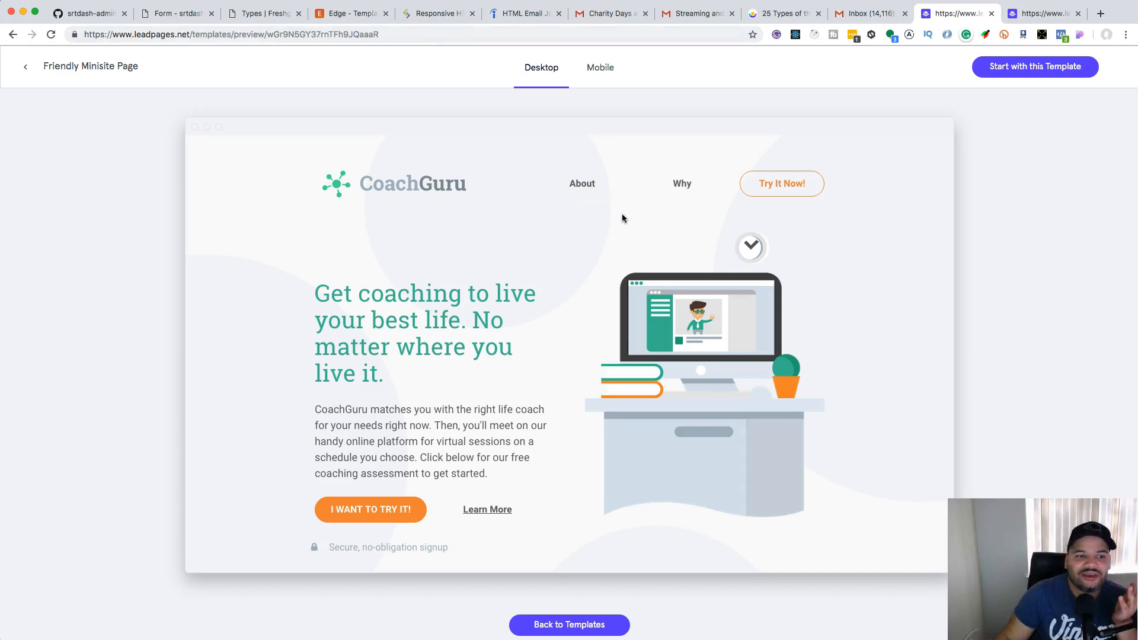
{"action": "mouse_move", "coordinate": [616, 216]}
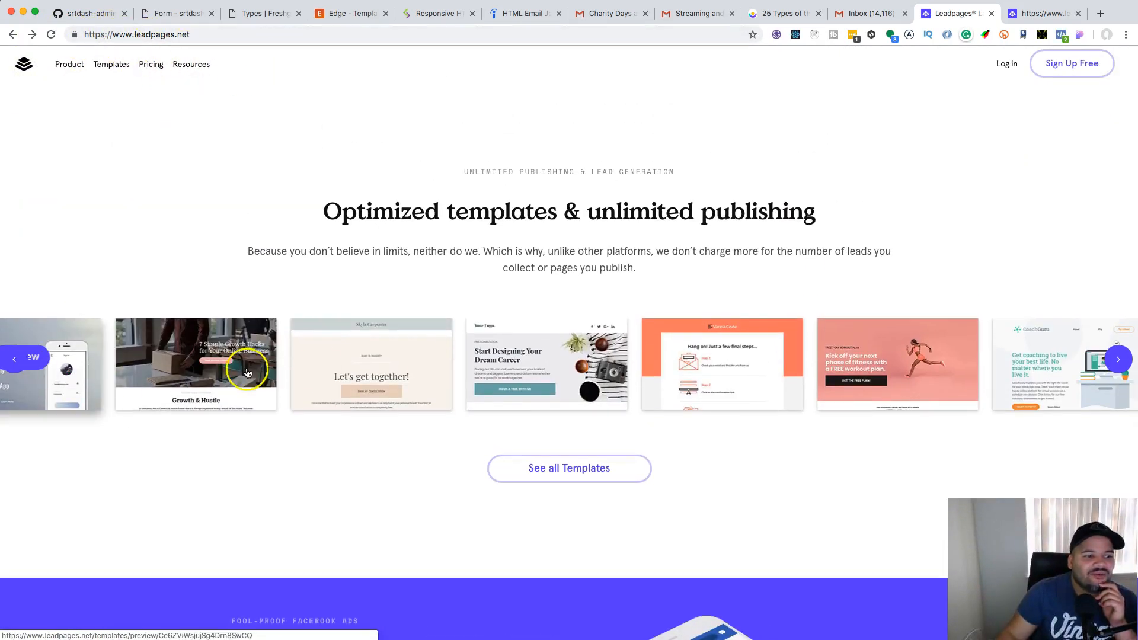
- Advance the template showcase and enter Leadpages' full templates gallery
{"action": "left_click", "coordinate": [1118, 358]}
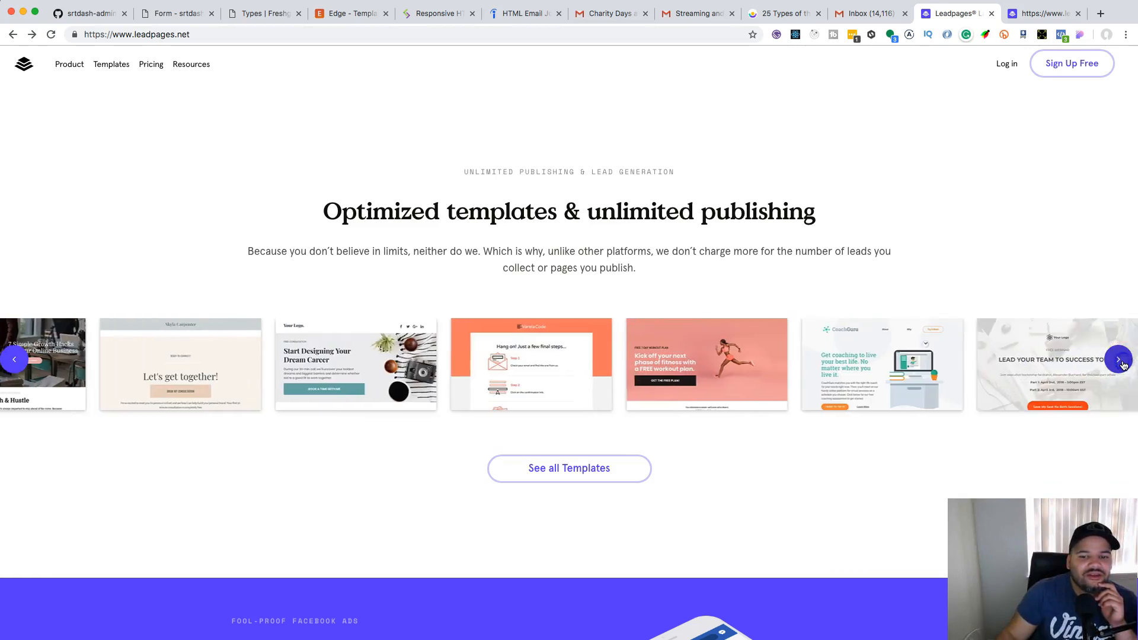
{"action": "left_click", "coordinate": [1118, 359]}
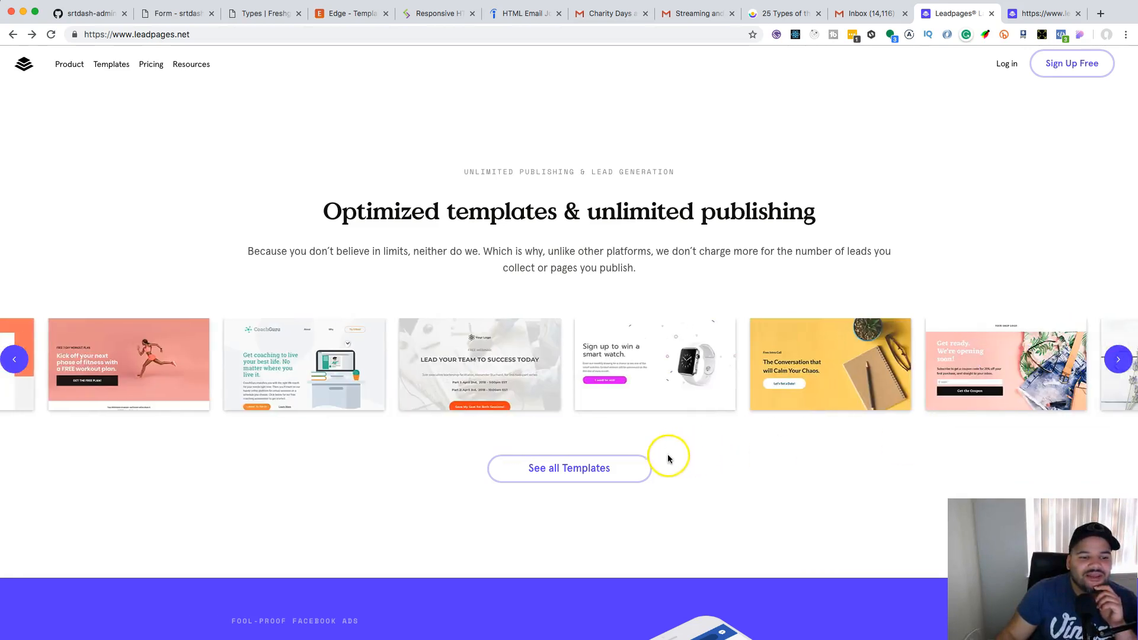
{"action": "left_click", "coordinate": [568, 467]}
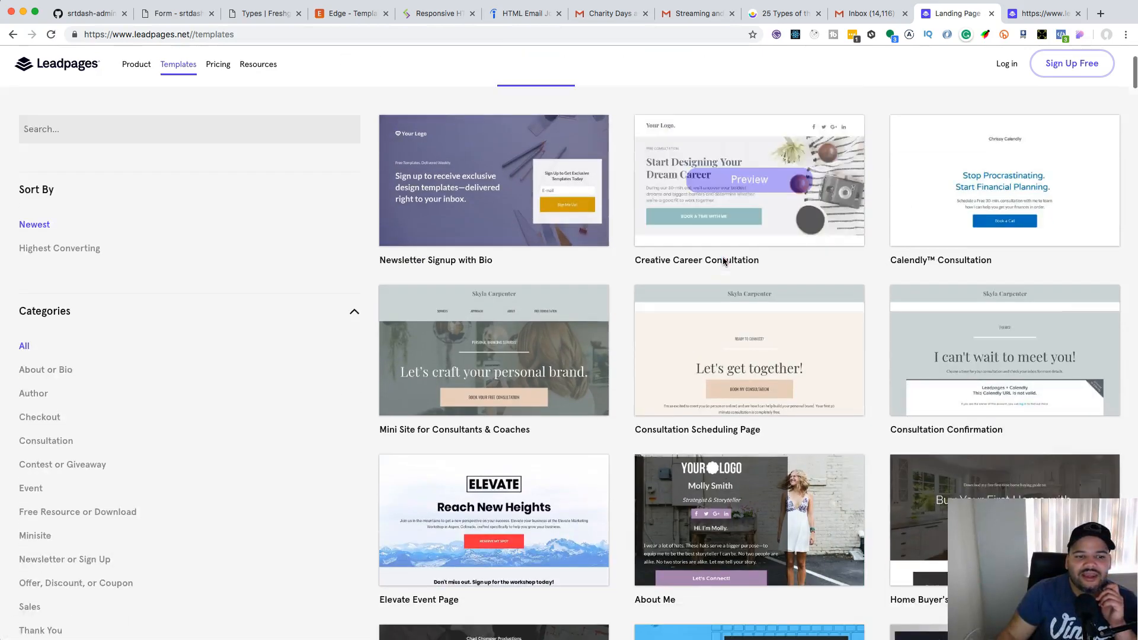
- Scroll the gallery and preview the Lead Generation Webinar template
{"action": "scroll", "scroll_direction": "down", "scroll_amount": 3}
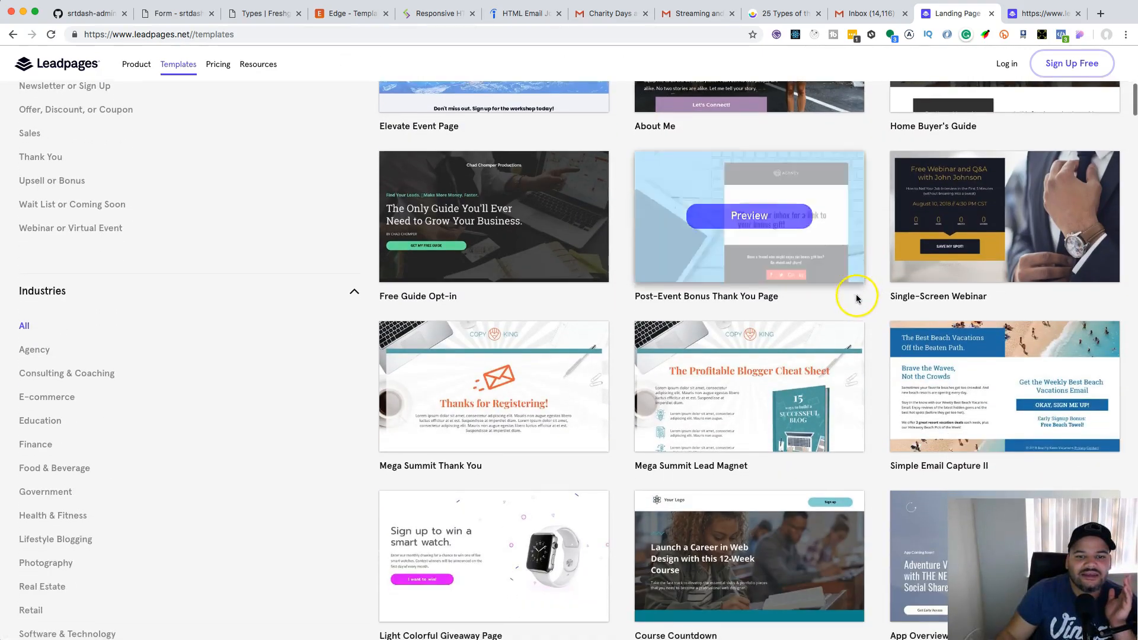
{"action": "scroll", "scroll_direction": "down", "scroll_amount": 3}
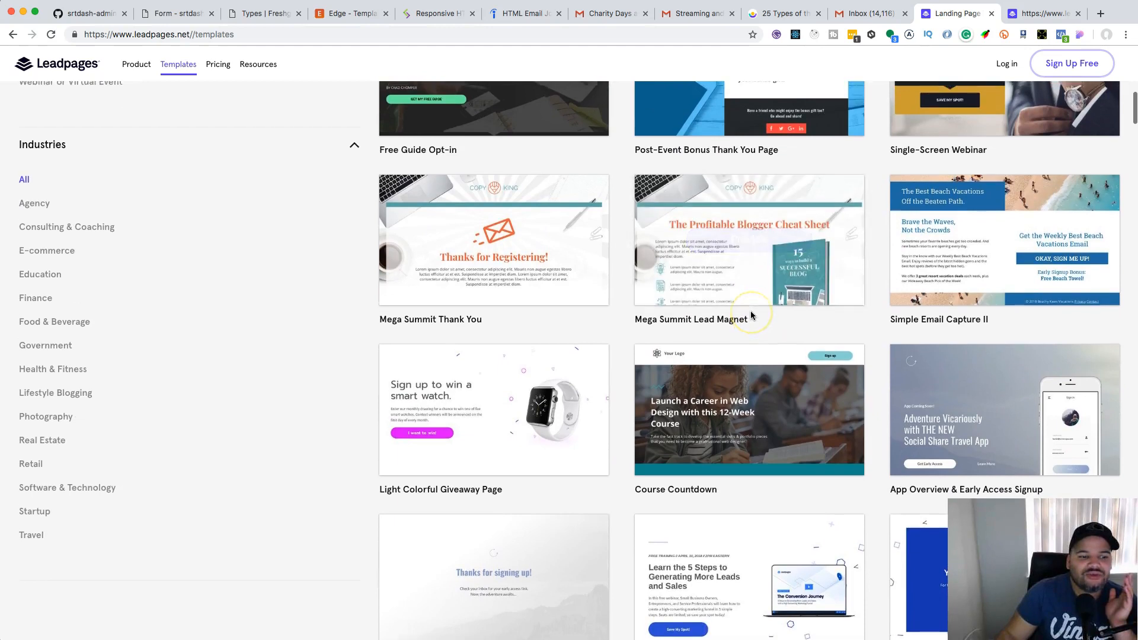
{"action": "scroll", "scroll_direction": "down", "scroll_amount": 3}
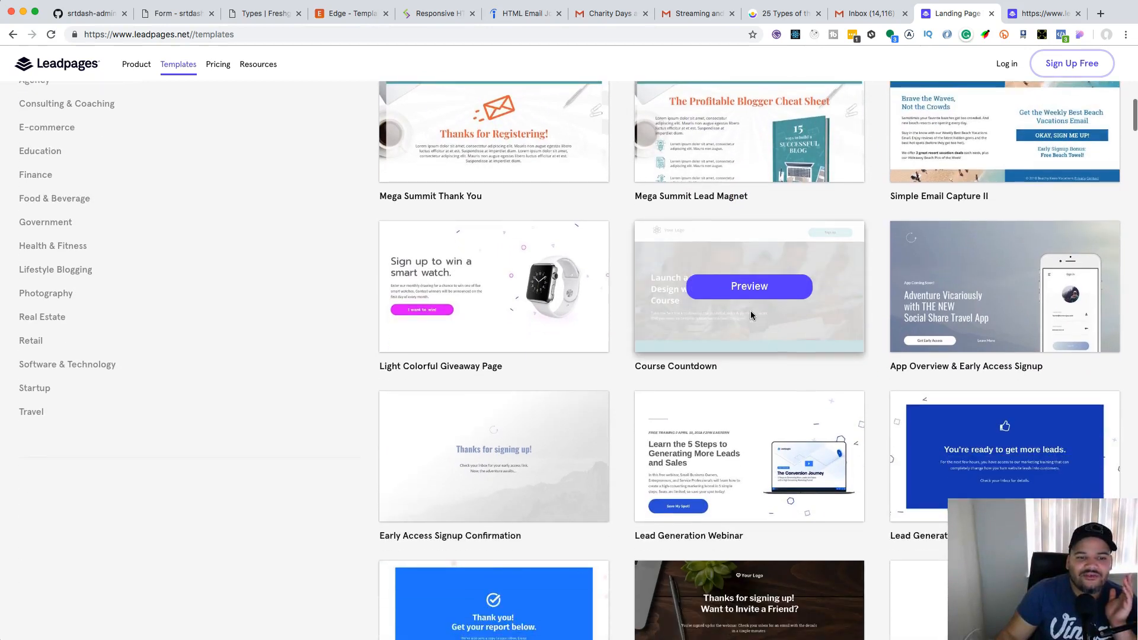
{"action": "scroll", "scroll_direction": "down", "scroll_amount": 3}
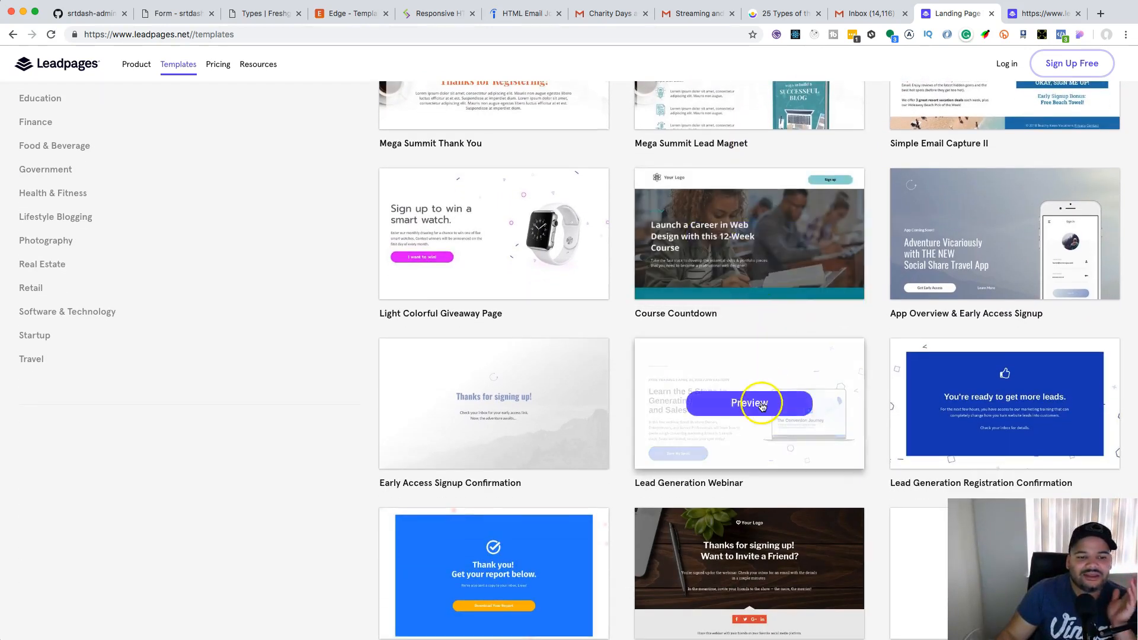
{"action": "left_click", "coordinate": [749, 403]}
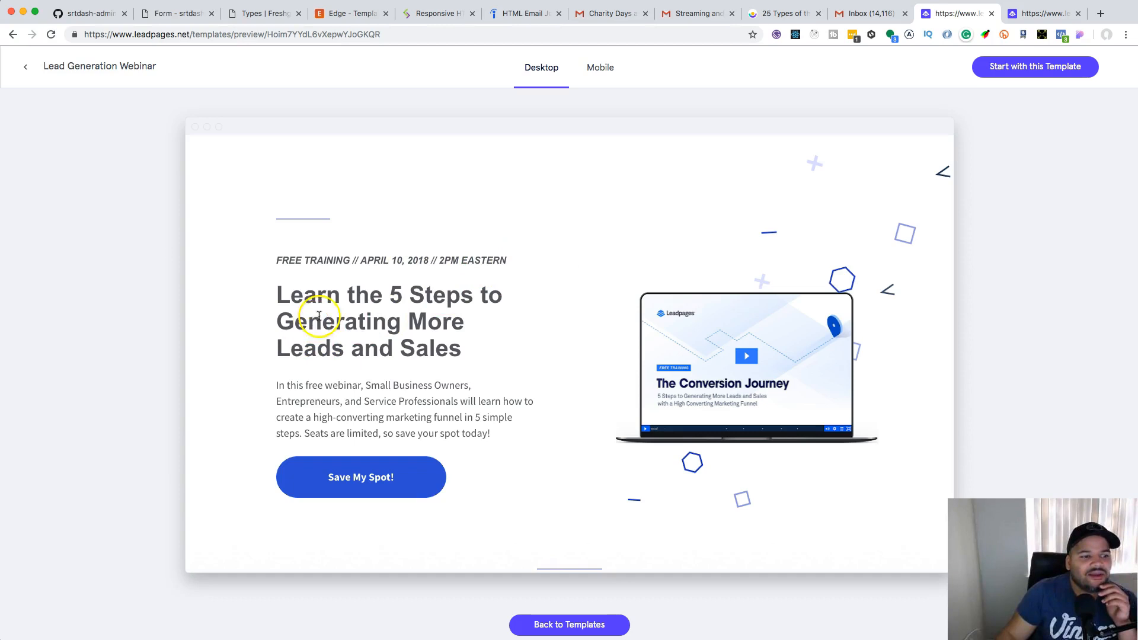
{"action": "scroll", "scroll_direction": "down", "scroll_amount": 3}
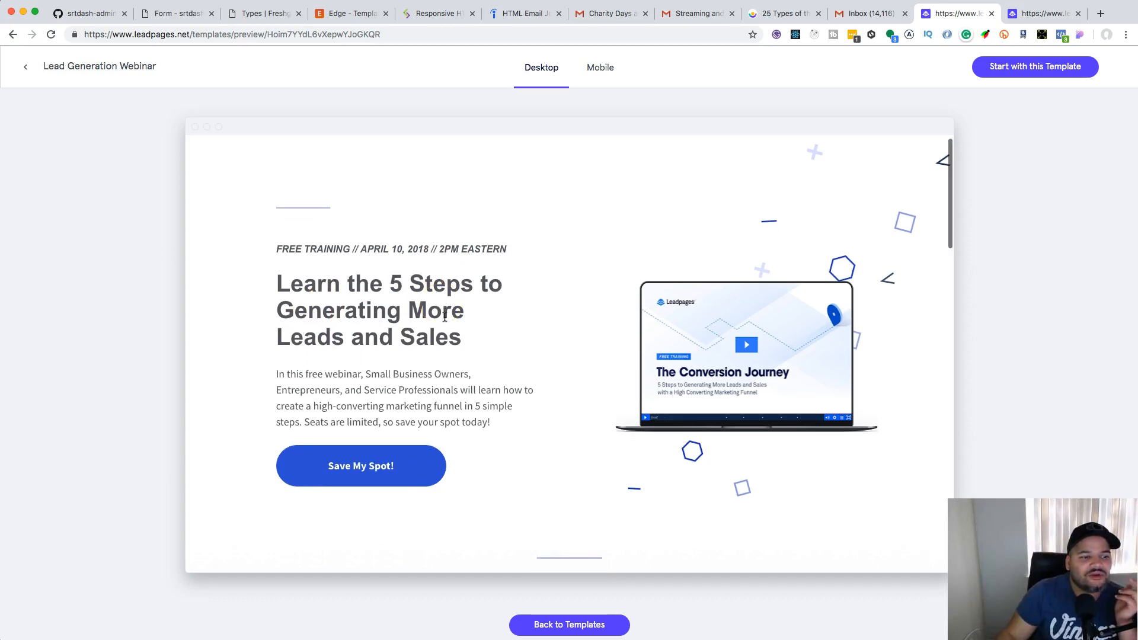
{"action": "scroll", "scroll_direction": "down", "scroll_amount": 3}
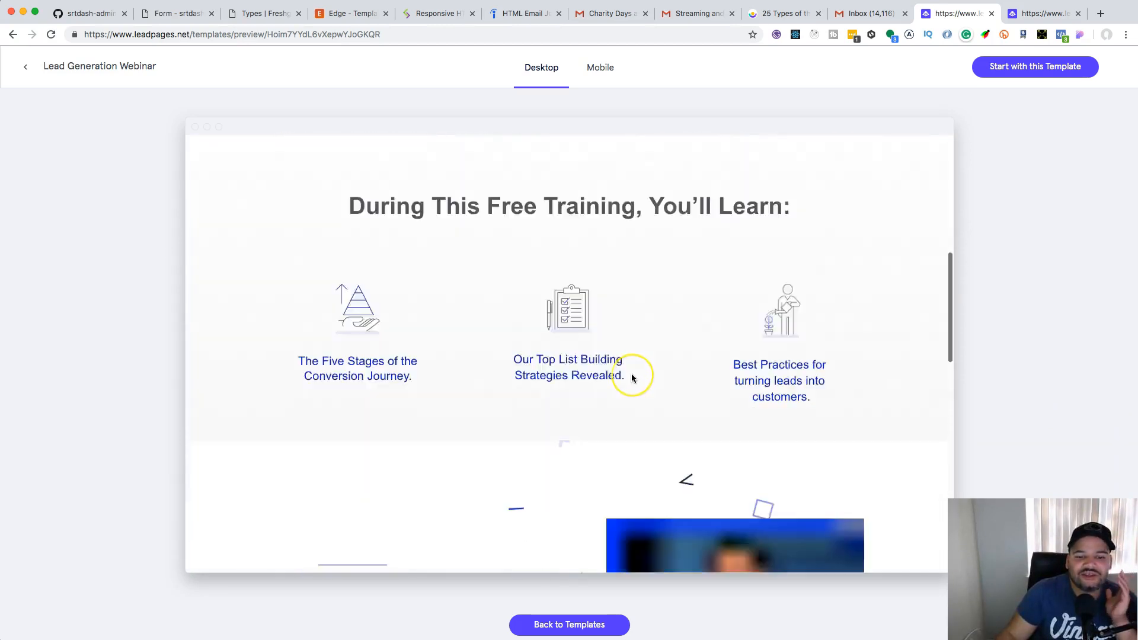
{"action": "scroll", "scroll_direction": "down", "scroll_amount": 3}
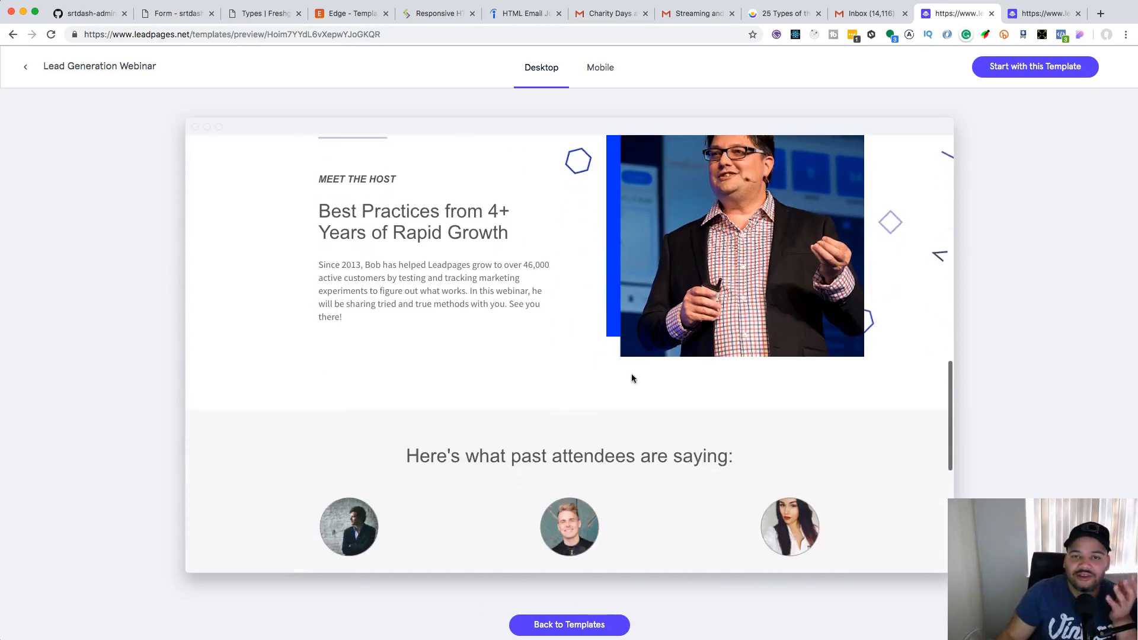
{"action": "scroll", "scroll_direction": "down", "scroll_amount": 3}
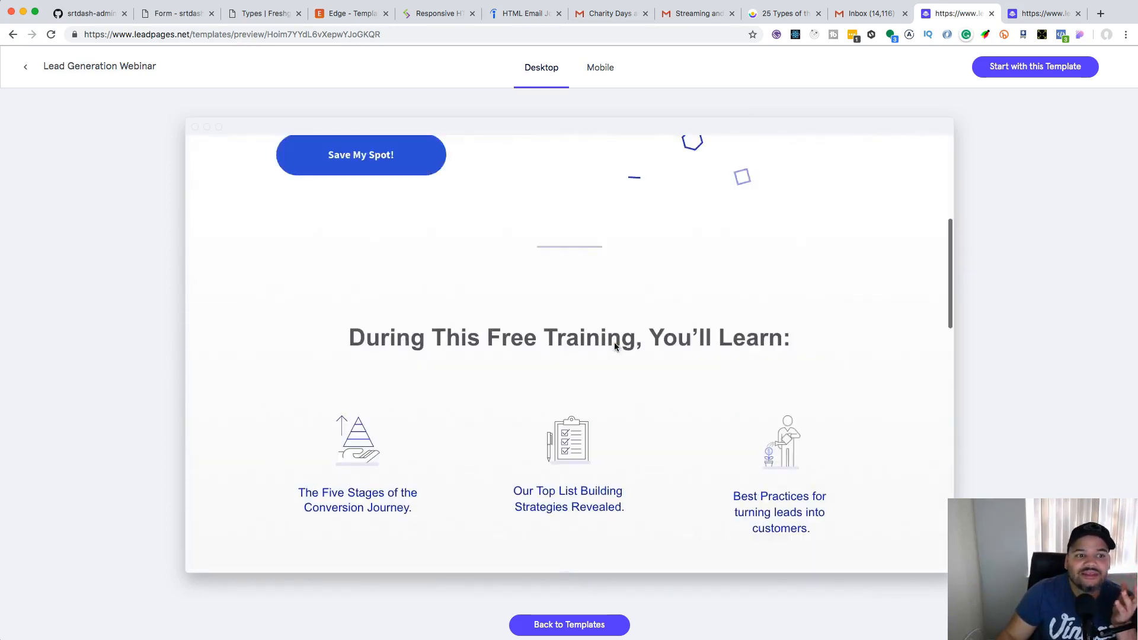
{"action": "scroll", "scroll_direction": "up", "scroll_amount": 3}
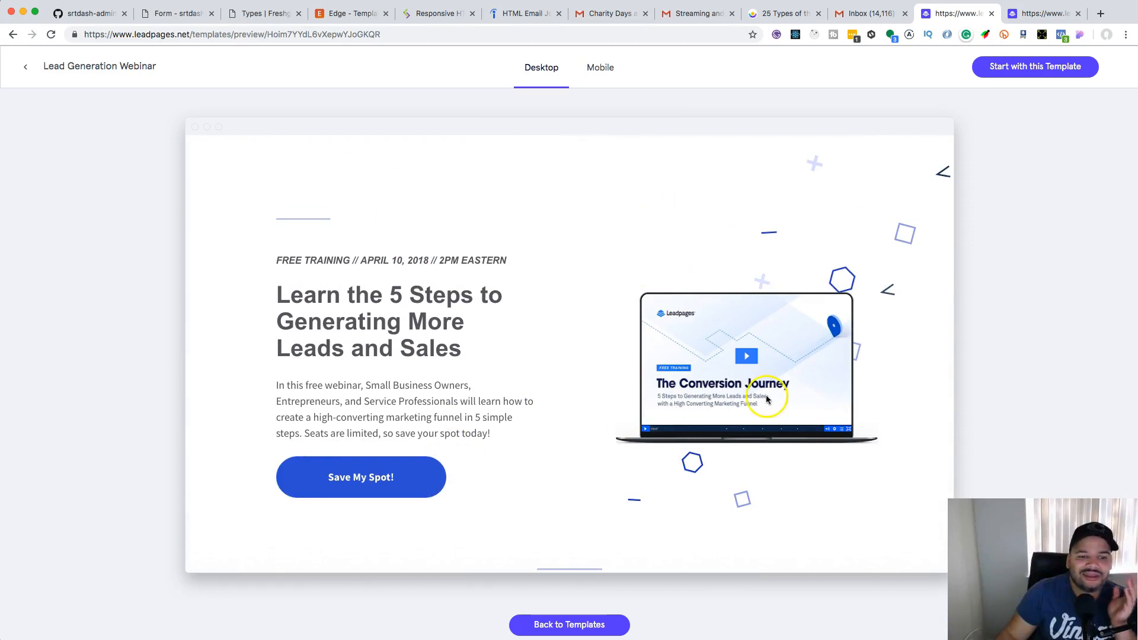
{"action": "scroll", "scroll_direction": "down", "scroll_amount": 3}
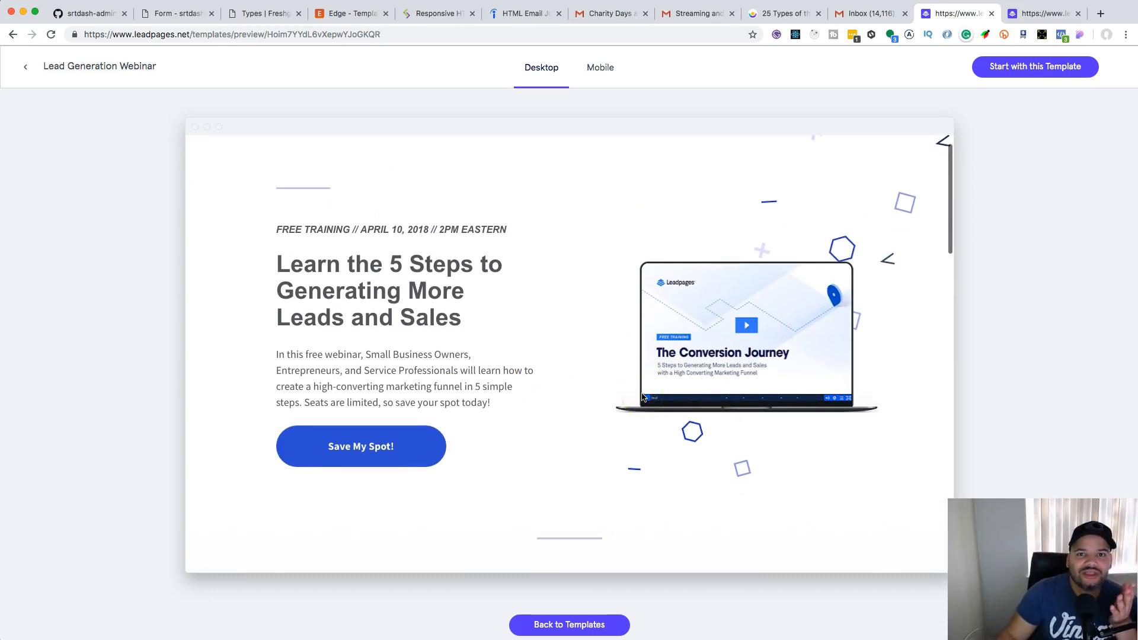
{"action": "scroll", "scroll_direction": "down", "scroll_amount": 3}
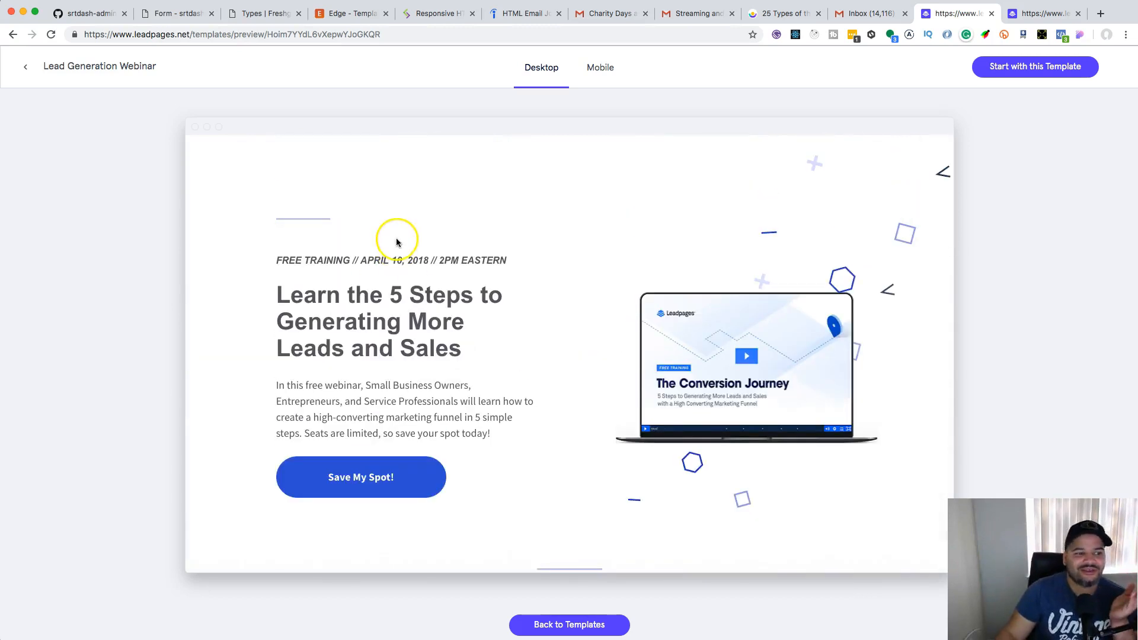
{"action": "scroll", "scroll_direction": "down", "scroll_amount": 3}
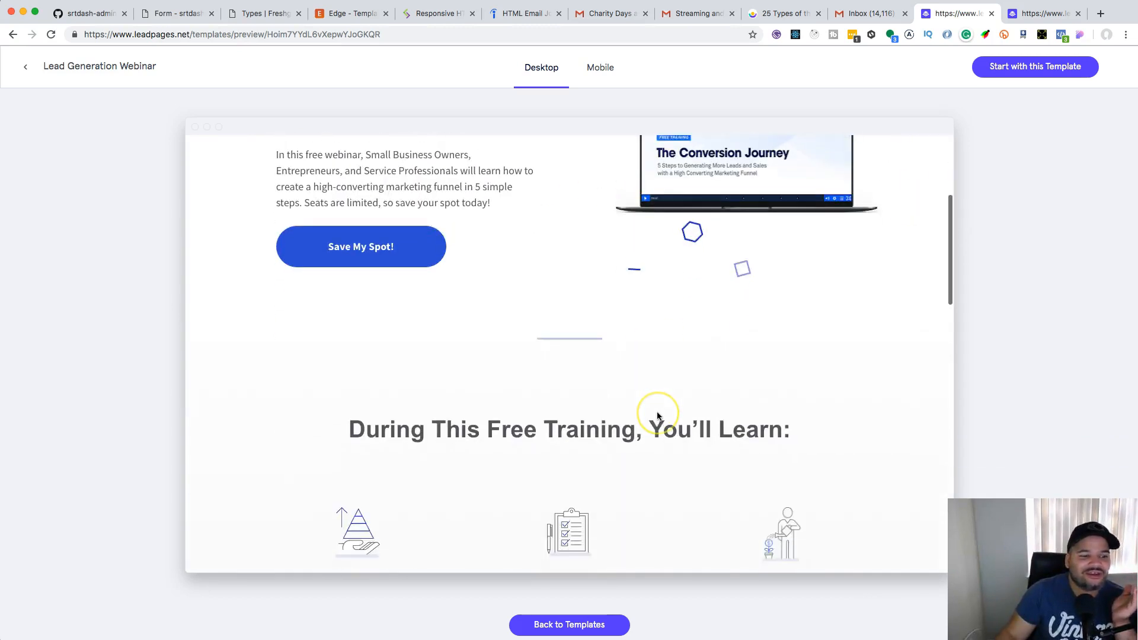
{"action": "scroll", "scroll_direction": "down", "scroll_amount": 3}
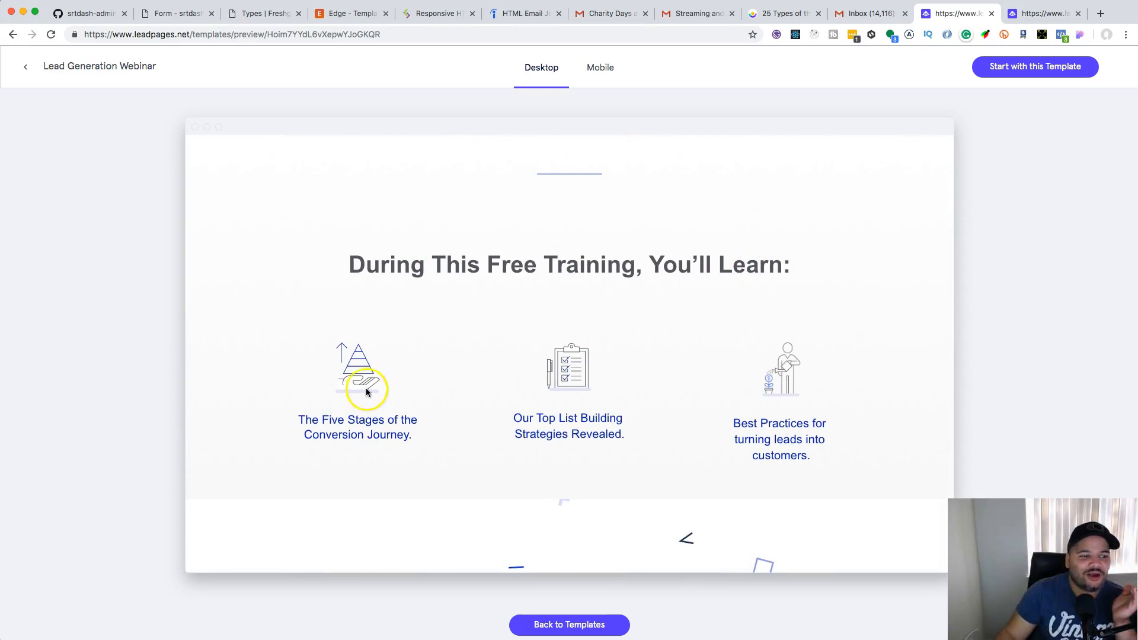
{"action": "scroll", "scroll_direction": "down", "scroll_amount": 3}
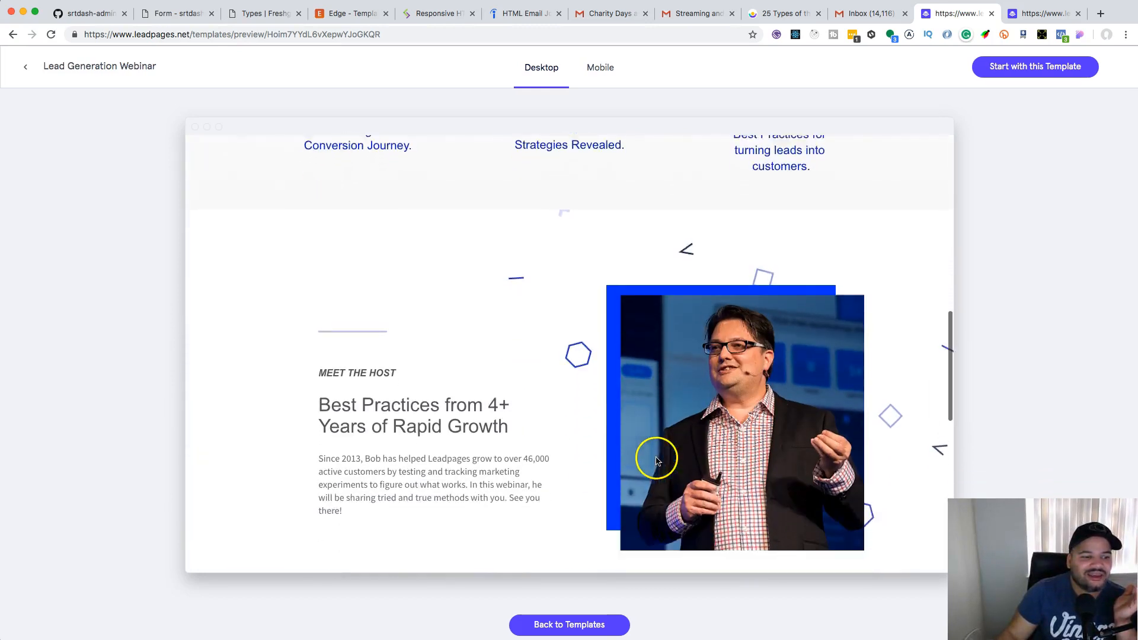
{"action": "scroll", "scroll_direction": "down", "scroll_amount": 3}
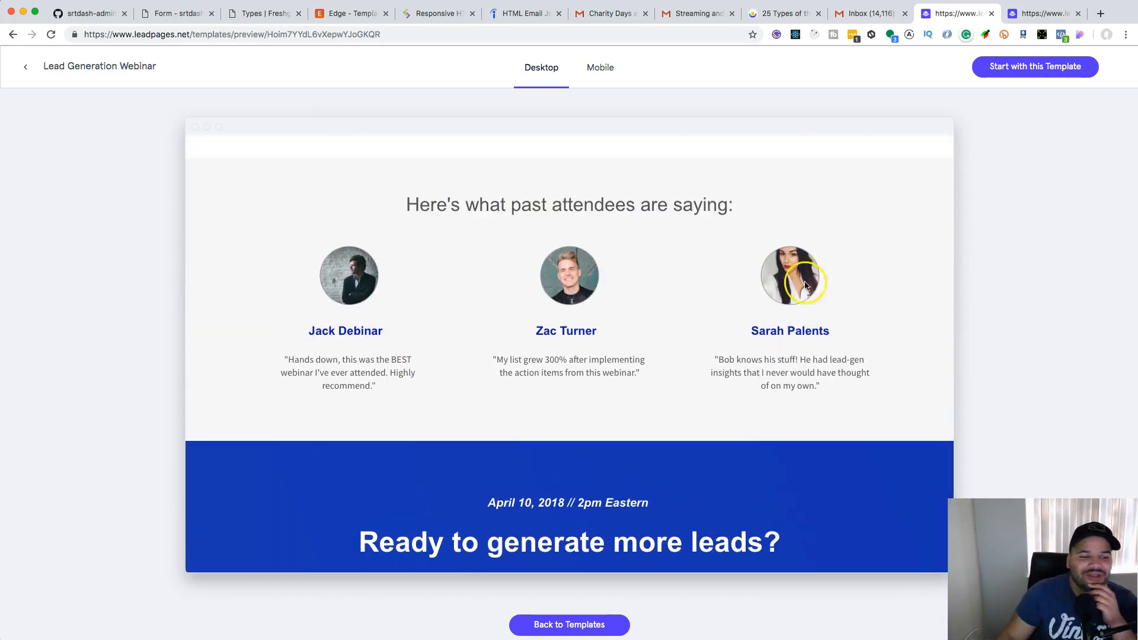
{"action": "scroll", "scroll_direction": "down", "scroll_amount": 3}
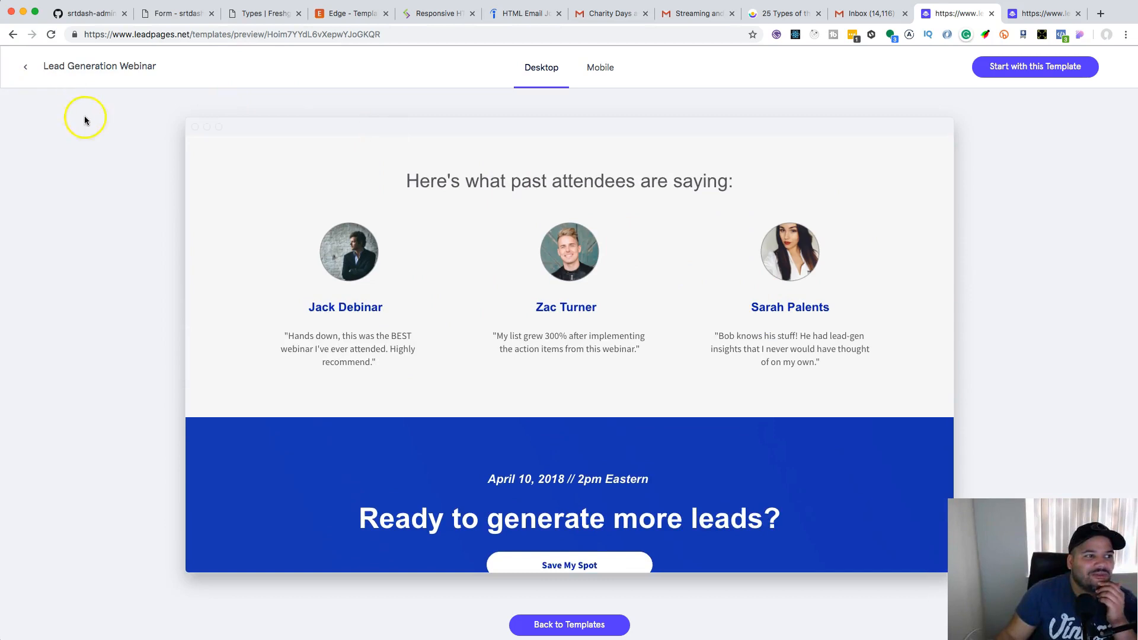
{"action": "mouse_move", "coordinate": [914, 130]}
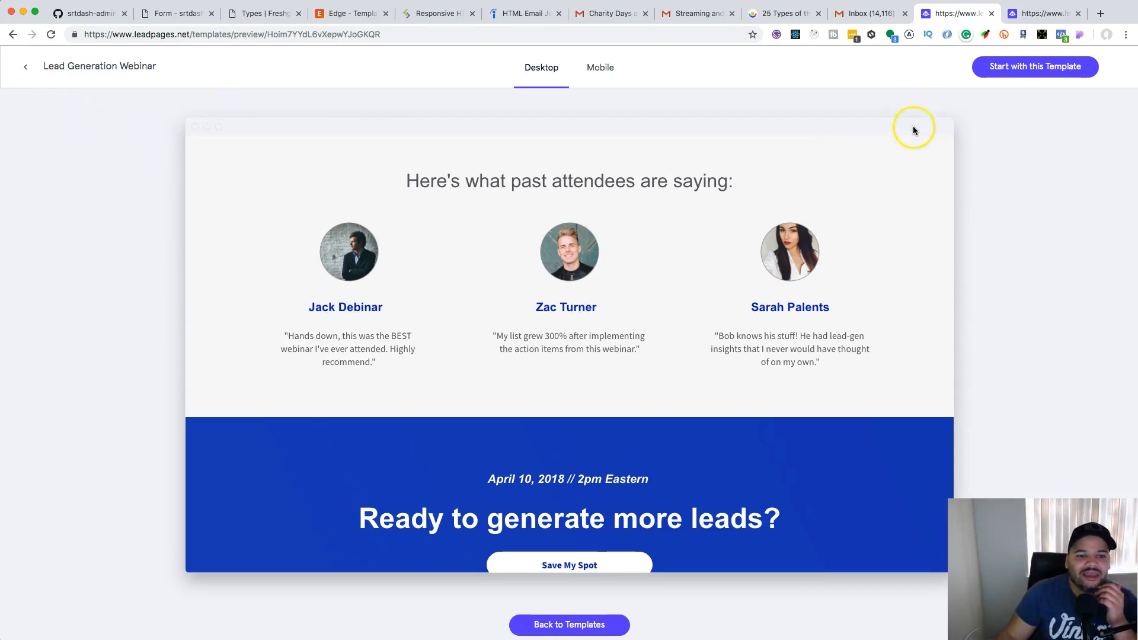
{"action": "scroll", "scroll_direction": "down", "scroll_amount": 3}
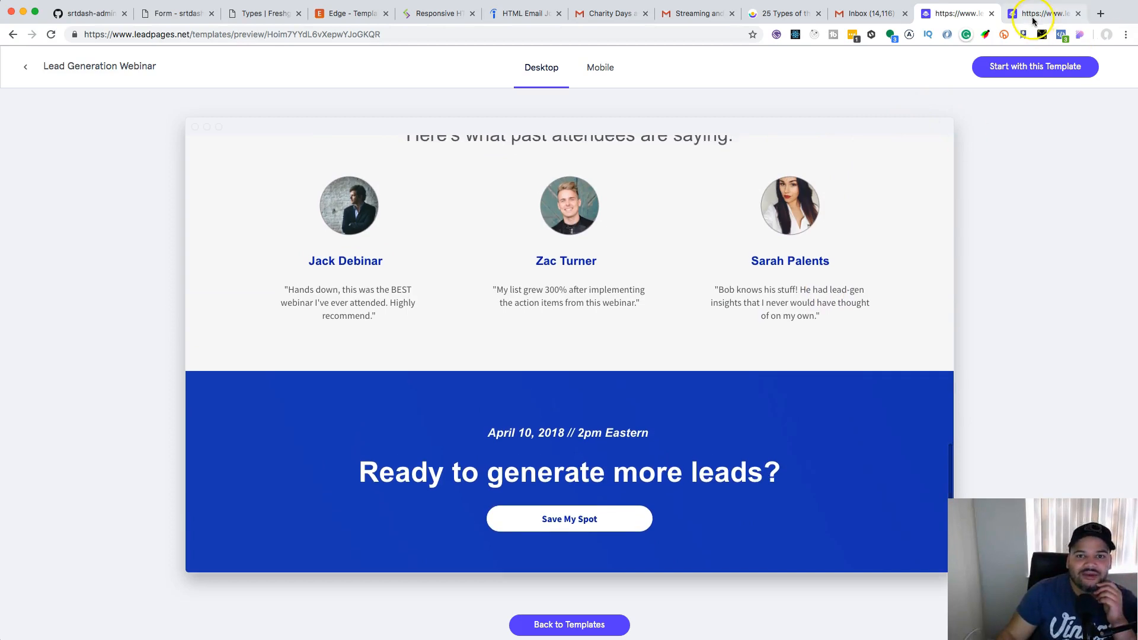
- View the Shop Grand Opening Coupon Offer preview, then return to the CodingPhase course tab
{"action": "left_click", "coordinate": [1043, 13]}
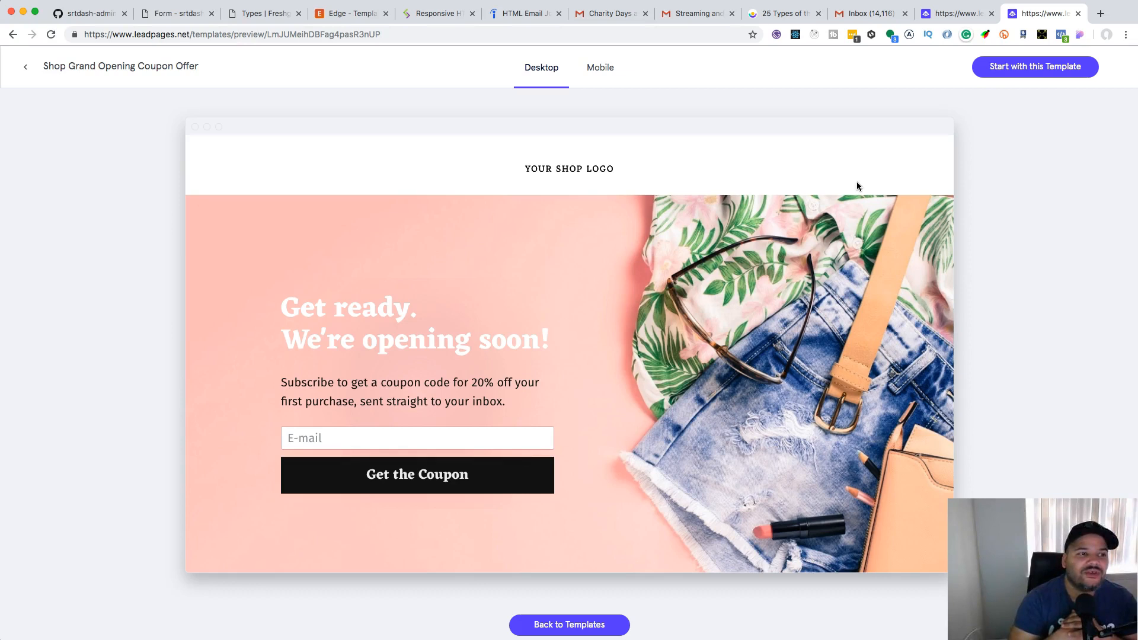
{"action": "left_click", "coordinate": [435, 13]}
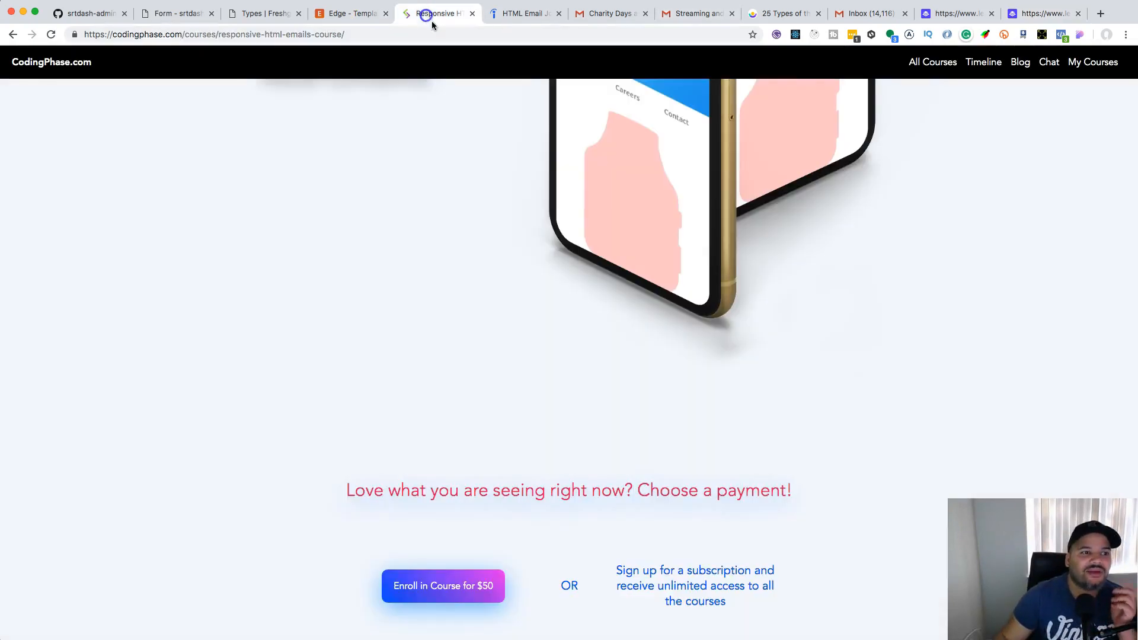
- Trim the URL to codingphase.com and load the homepage advertising $20 per month
{"action": "left_click", "coordinate": [214, 34]}
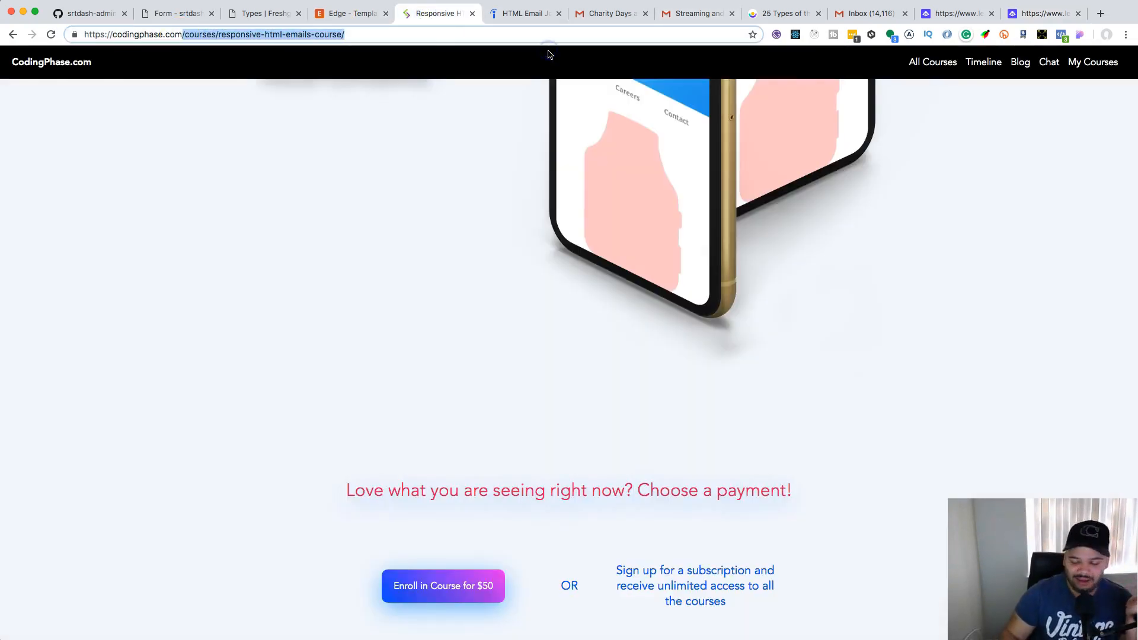
{"action": "left_click", "coordinate": [51, 62]}
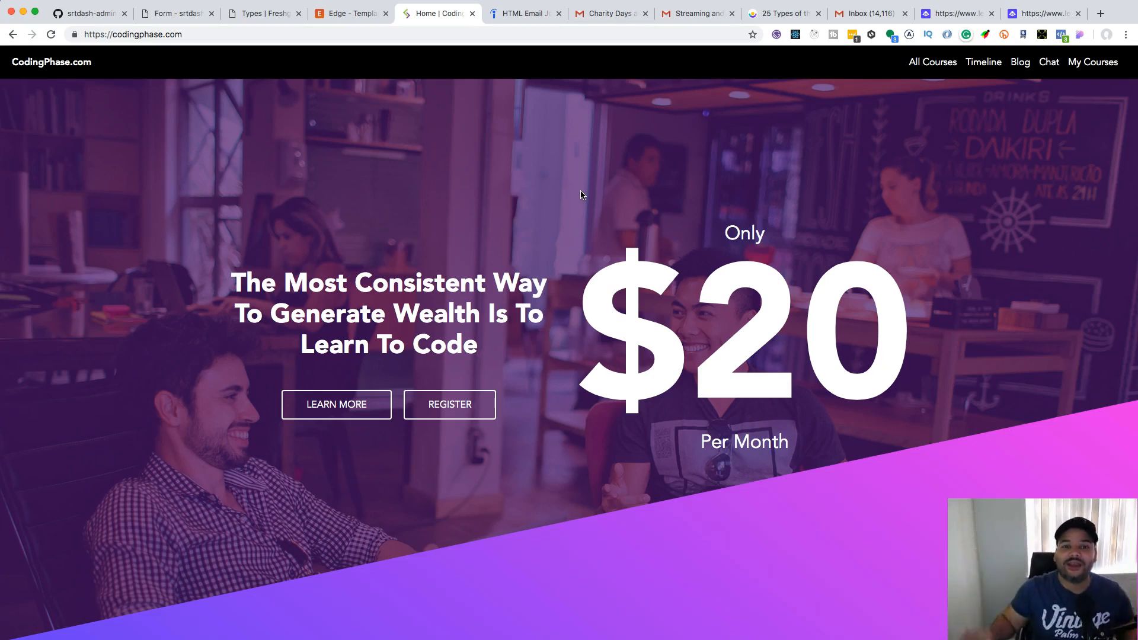
{"action": "left_click", "coordinate": [984, 62]}
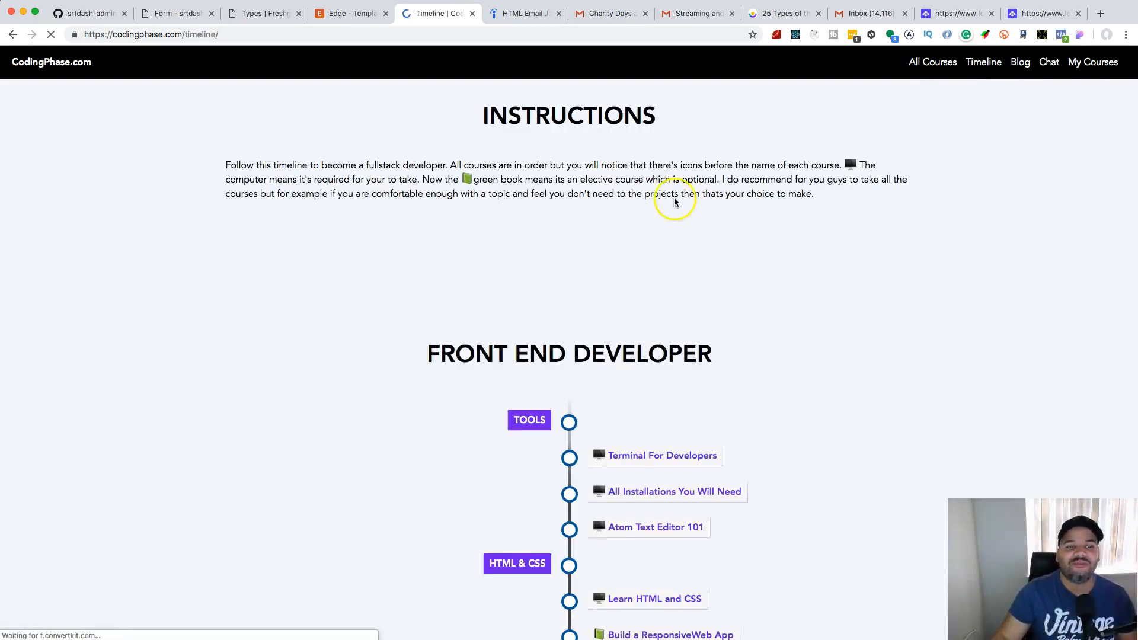
{"action": "scroll", "scroll_direction": "down", "scroll_amount": 3}
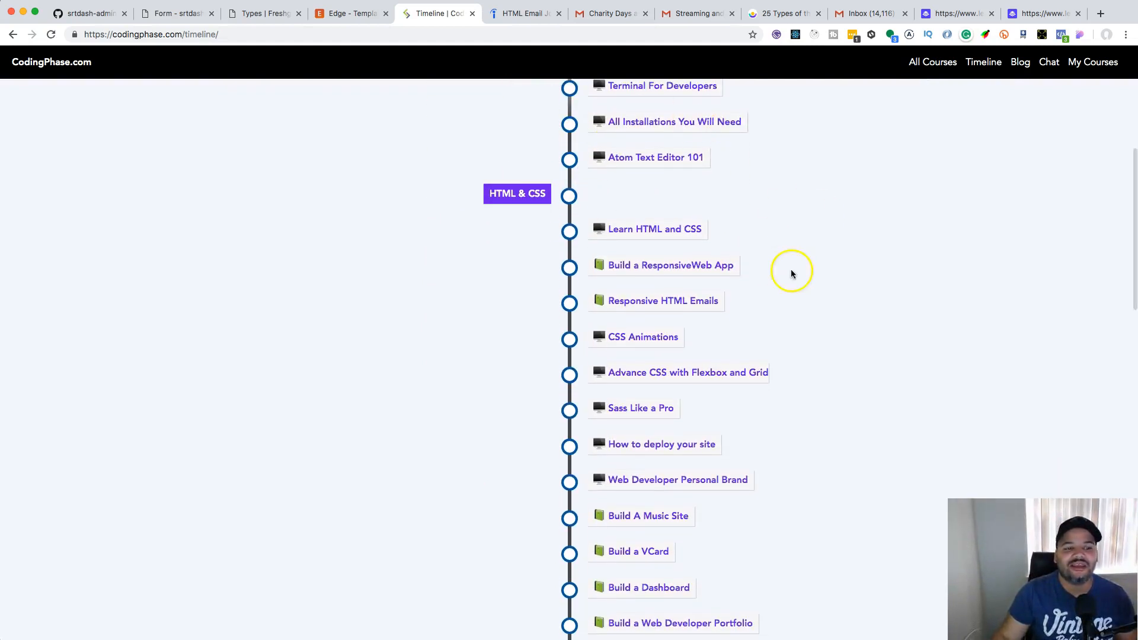
{"action": "scroll", "scroll_direction": "down", "scroll_amount": 3}
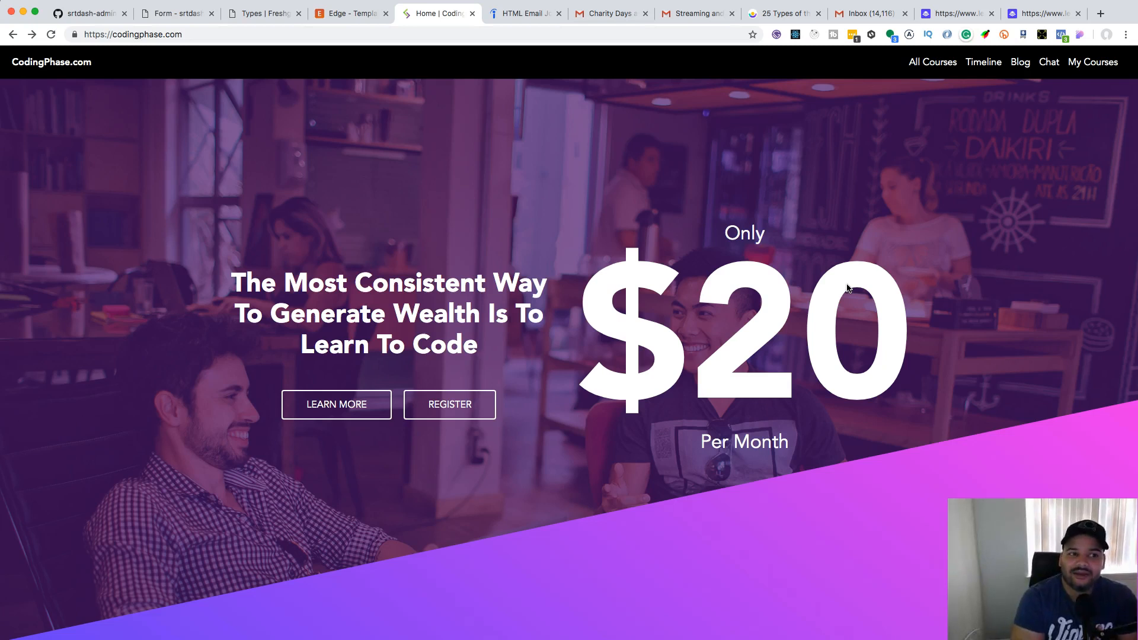
- Return to the Indeed html email results including Head of Email Marketing
{"action": "left_click", "coordinate": [524, 13]}
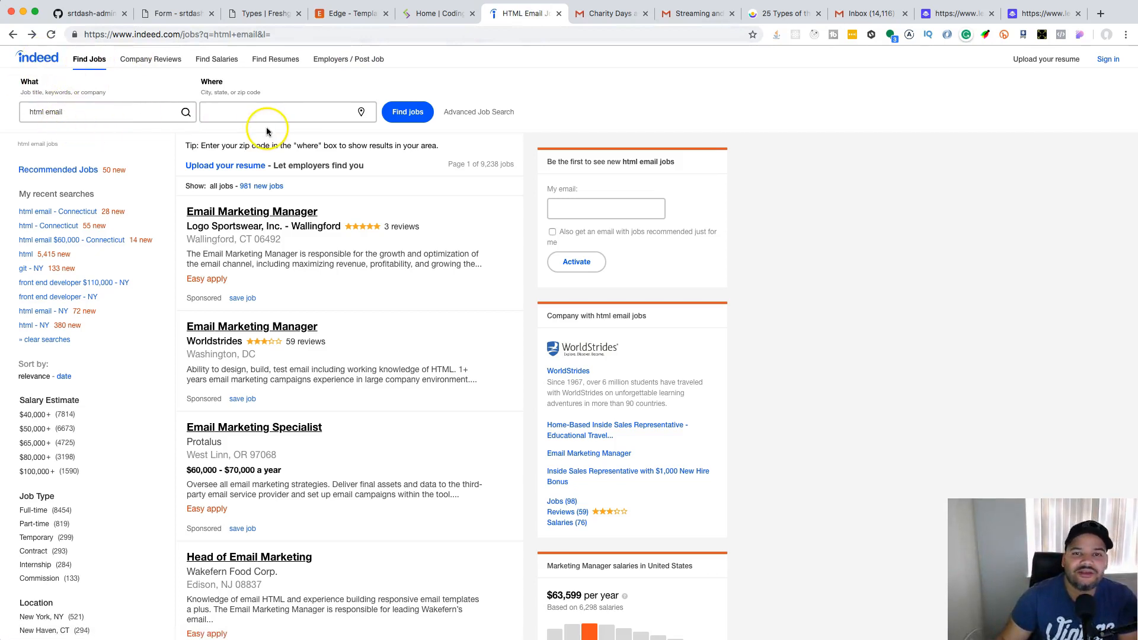
{"action": "mouse_move", "coordinate": [204, 131]}
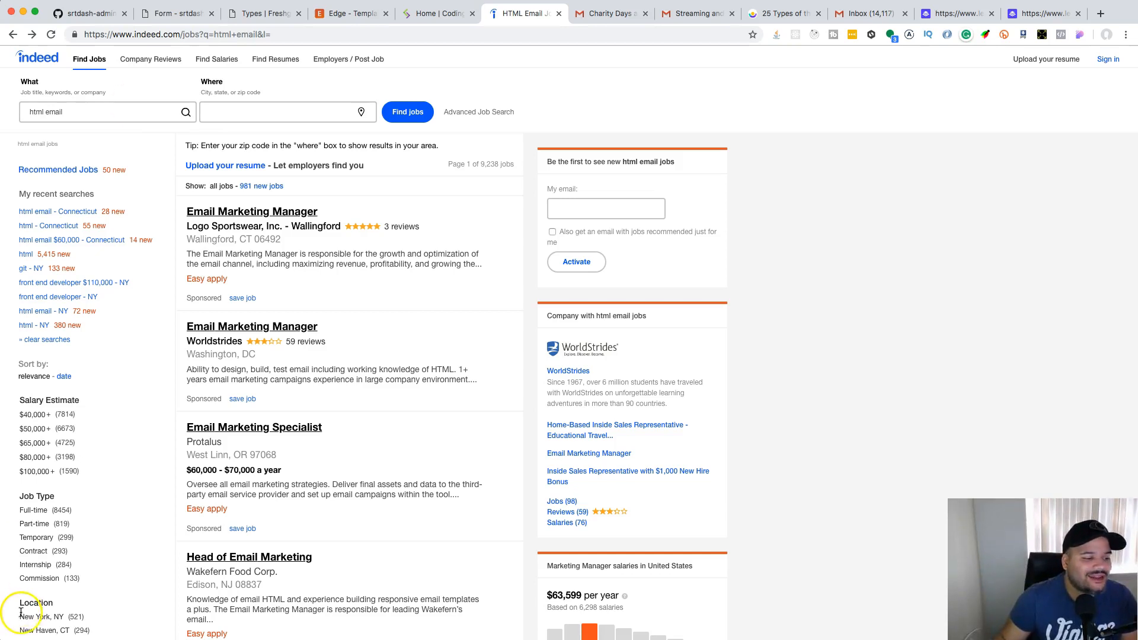
{"action": "mouse_move", "coordinate": [41, 616]}
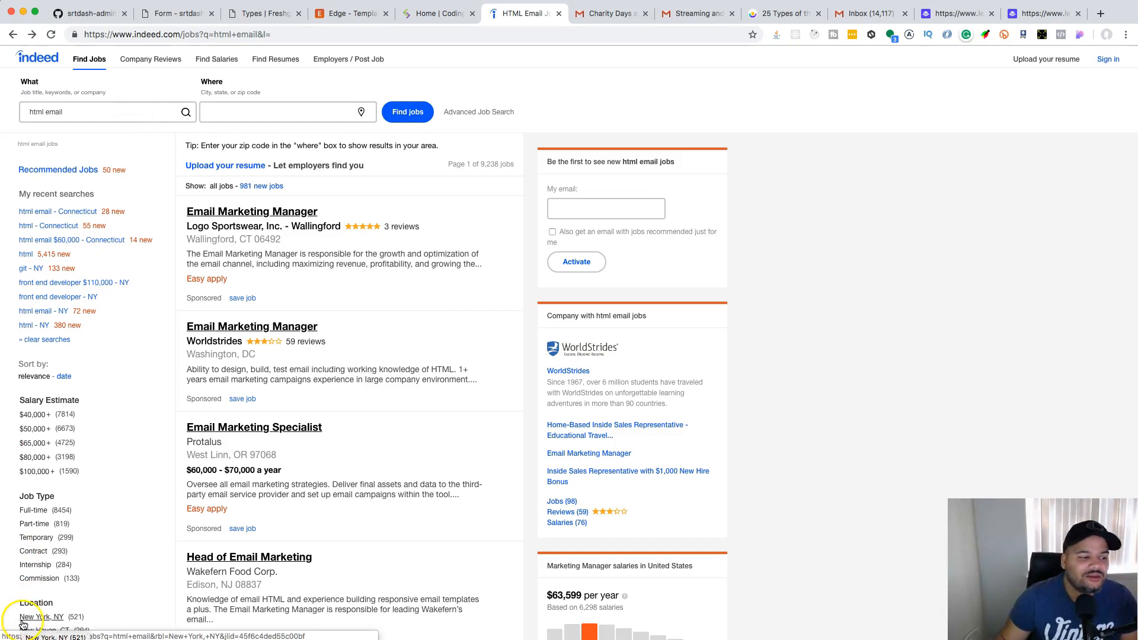